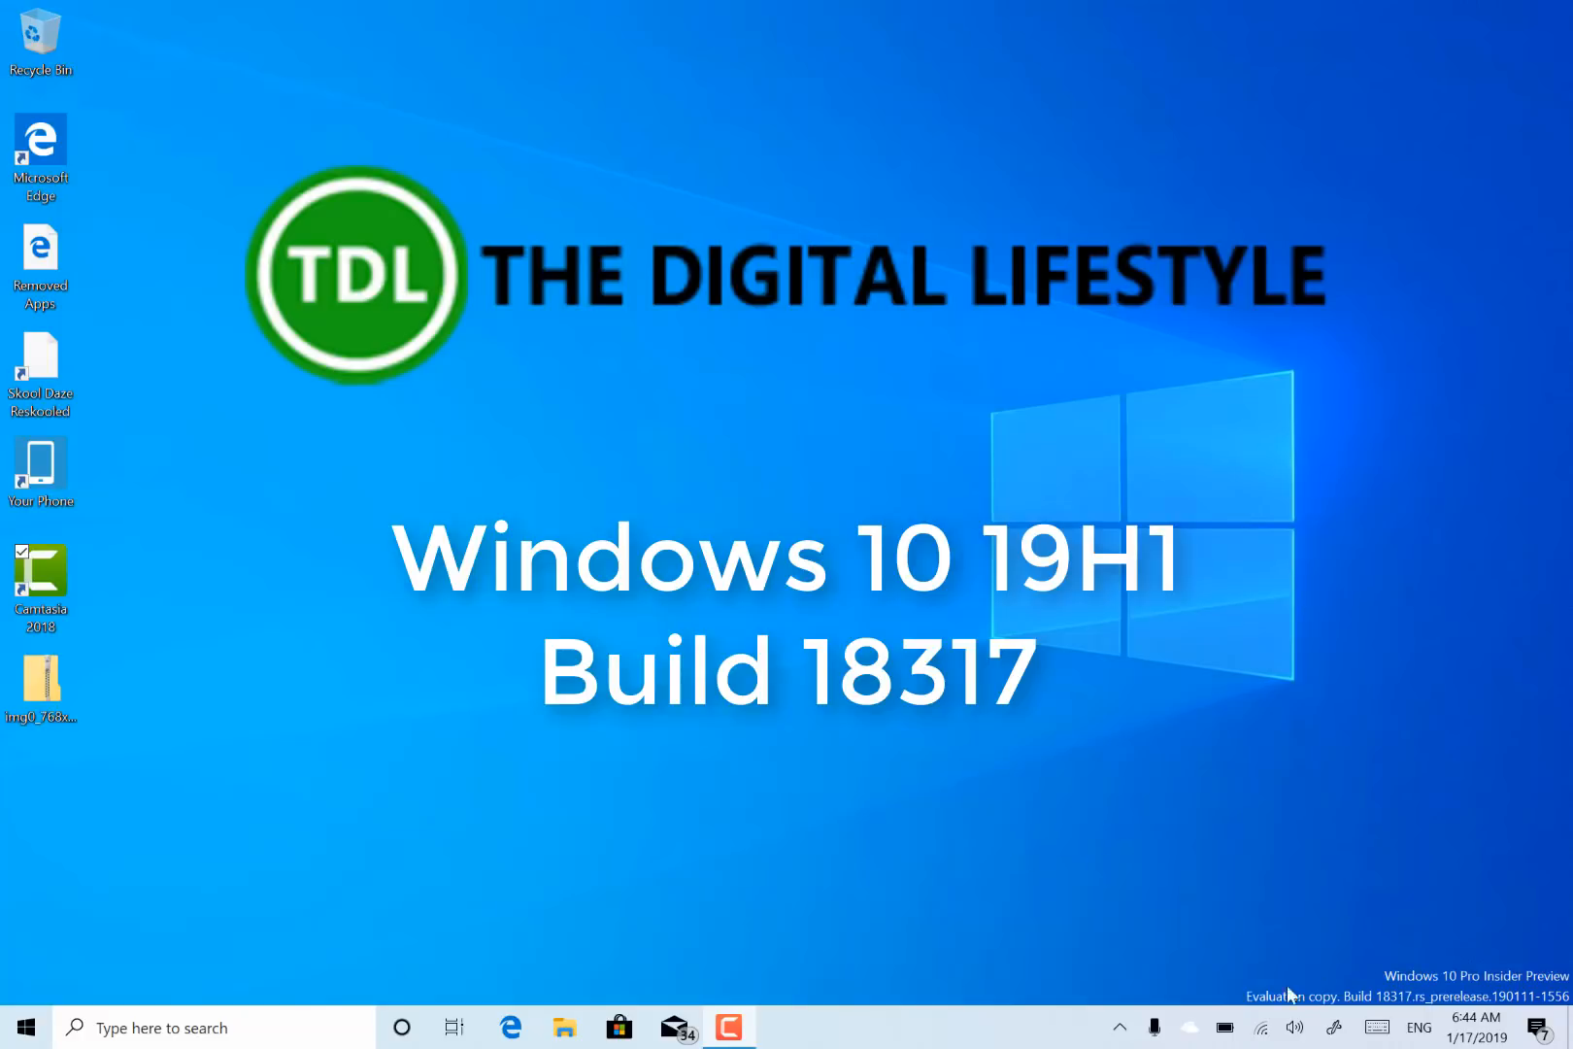
mouse_move(1010, 810)
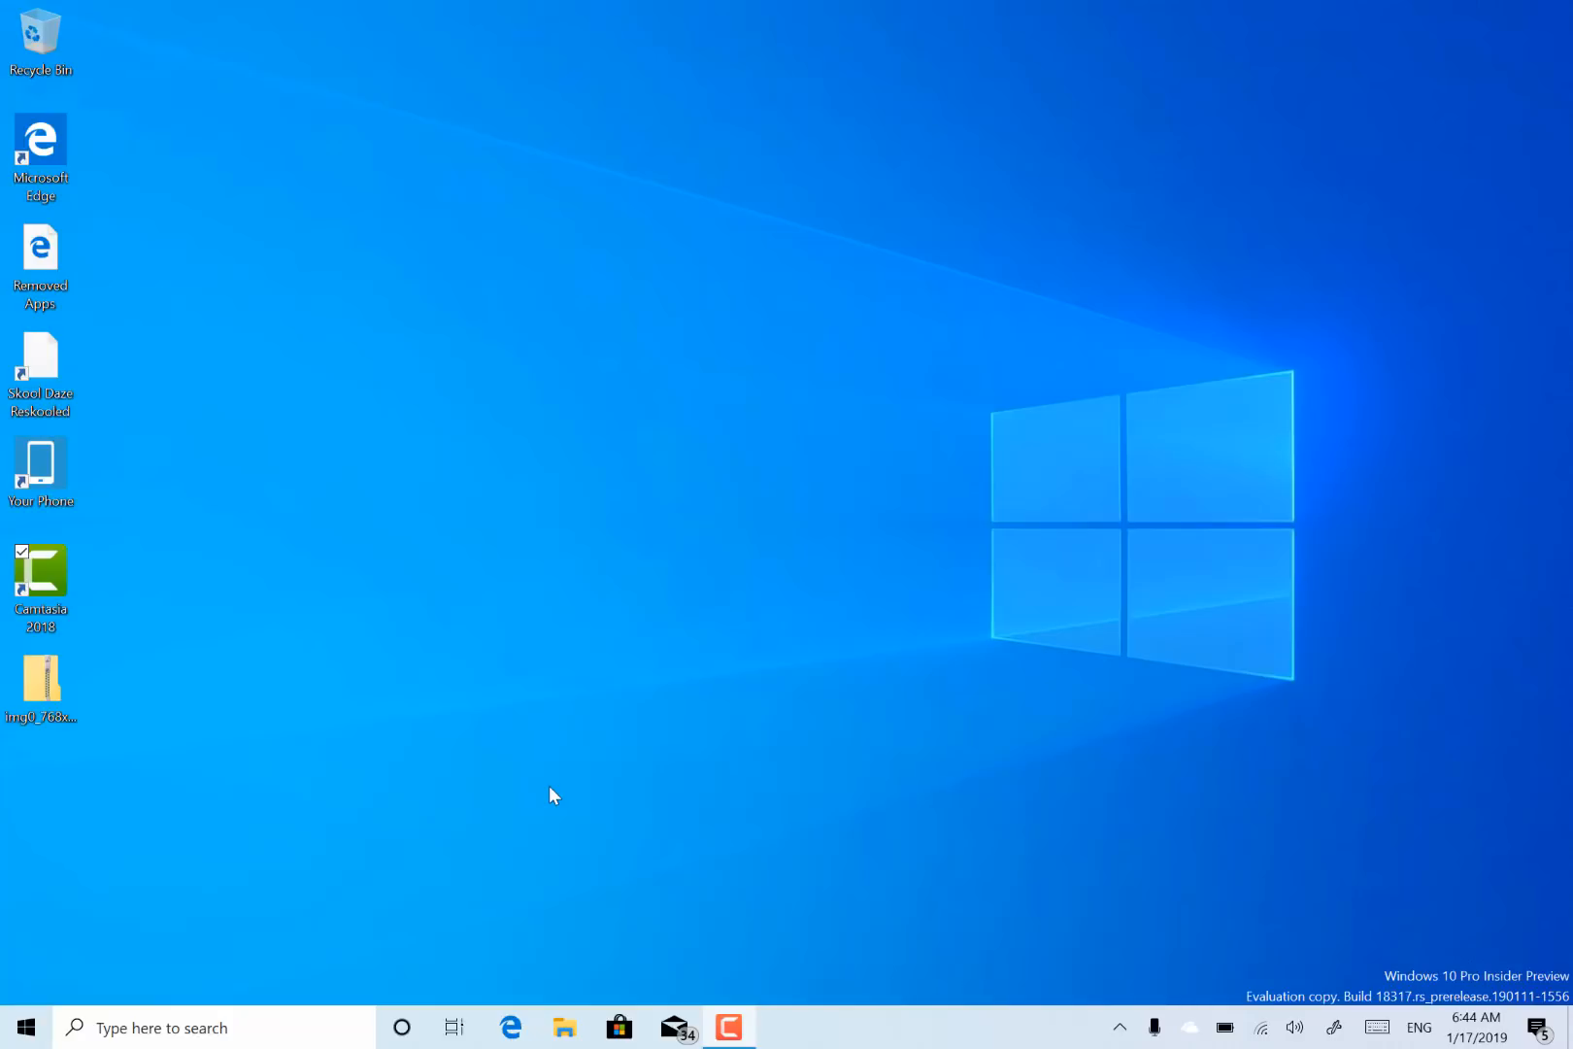
mouse_move(401, 958)
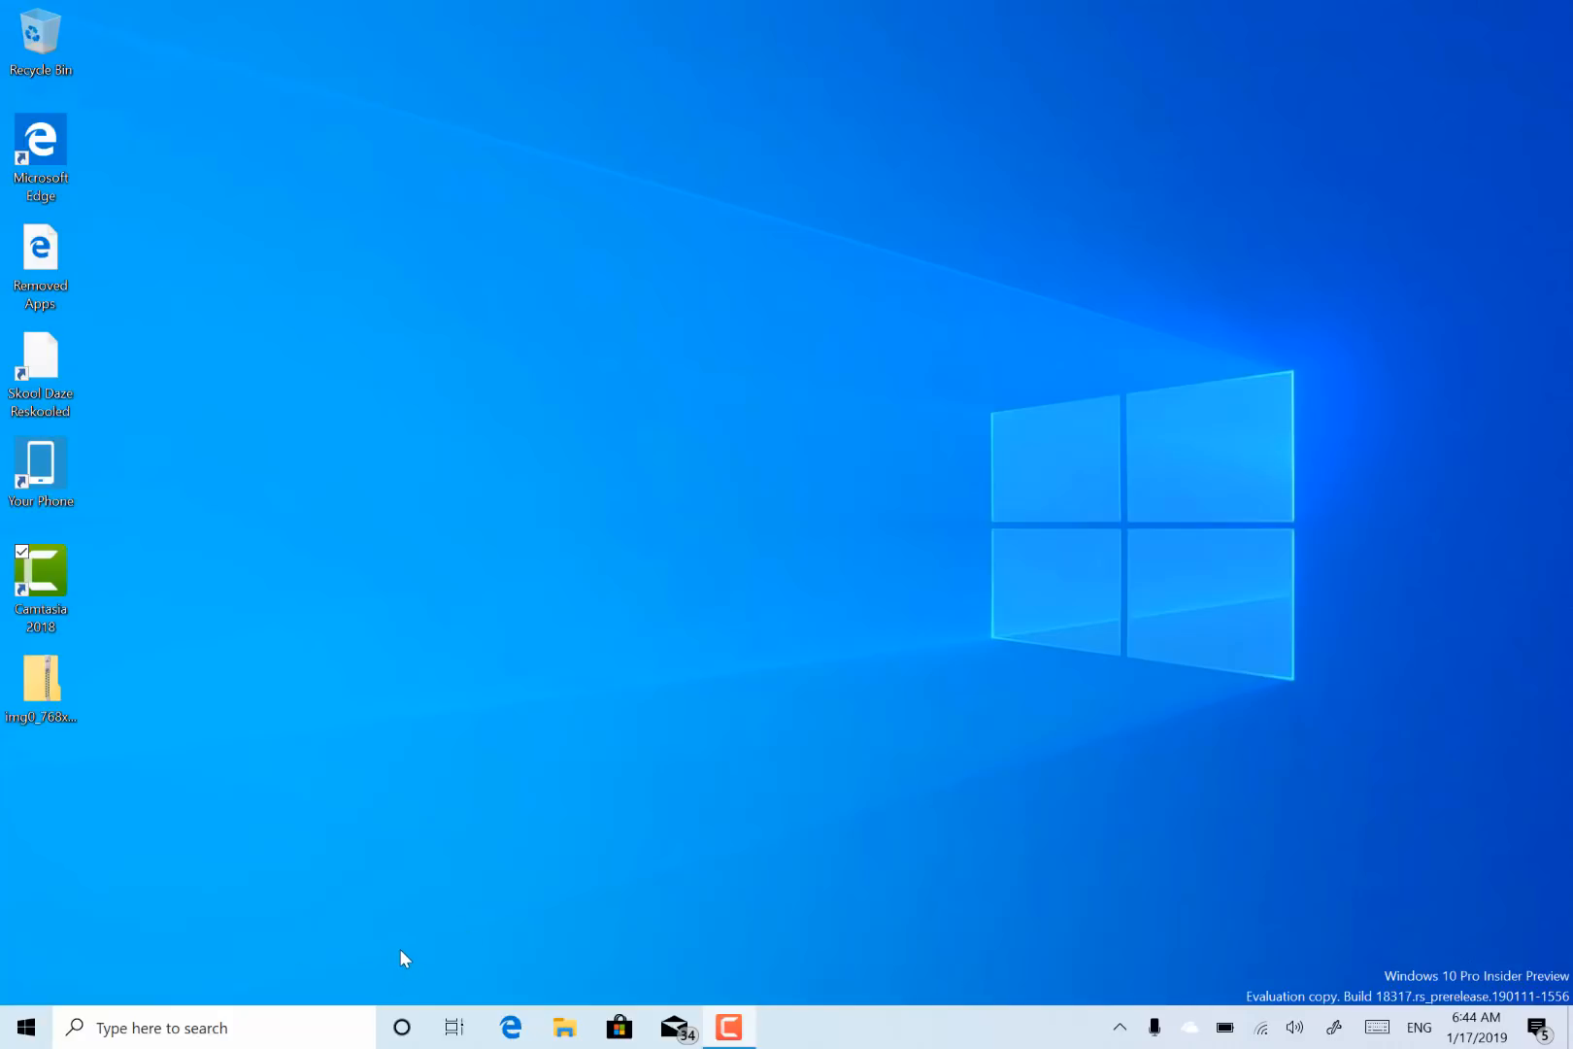
mouse_move(402, 1027)
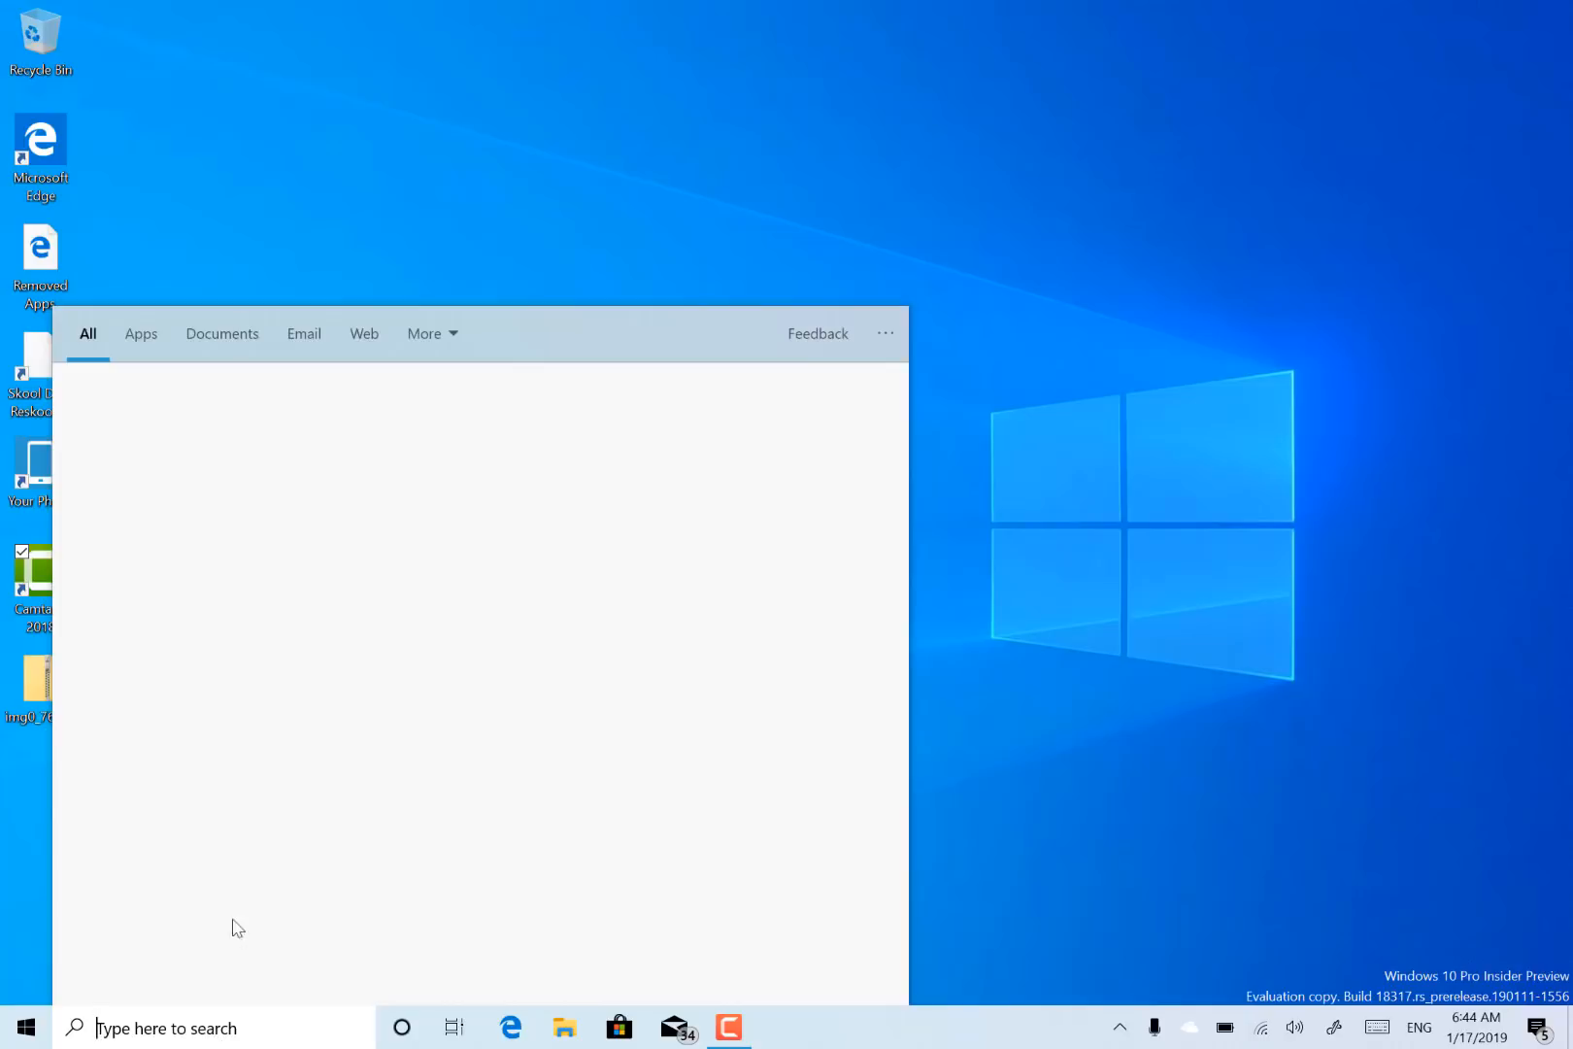
Dismiss Search, open Cortana on its own, then close the Cortana panel.
click(401, 1026)
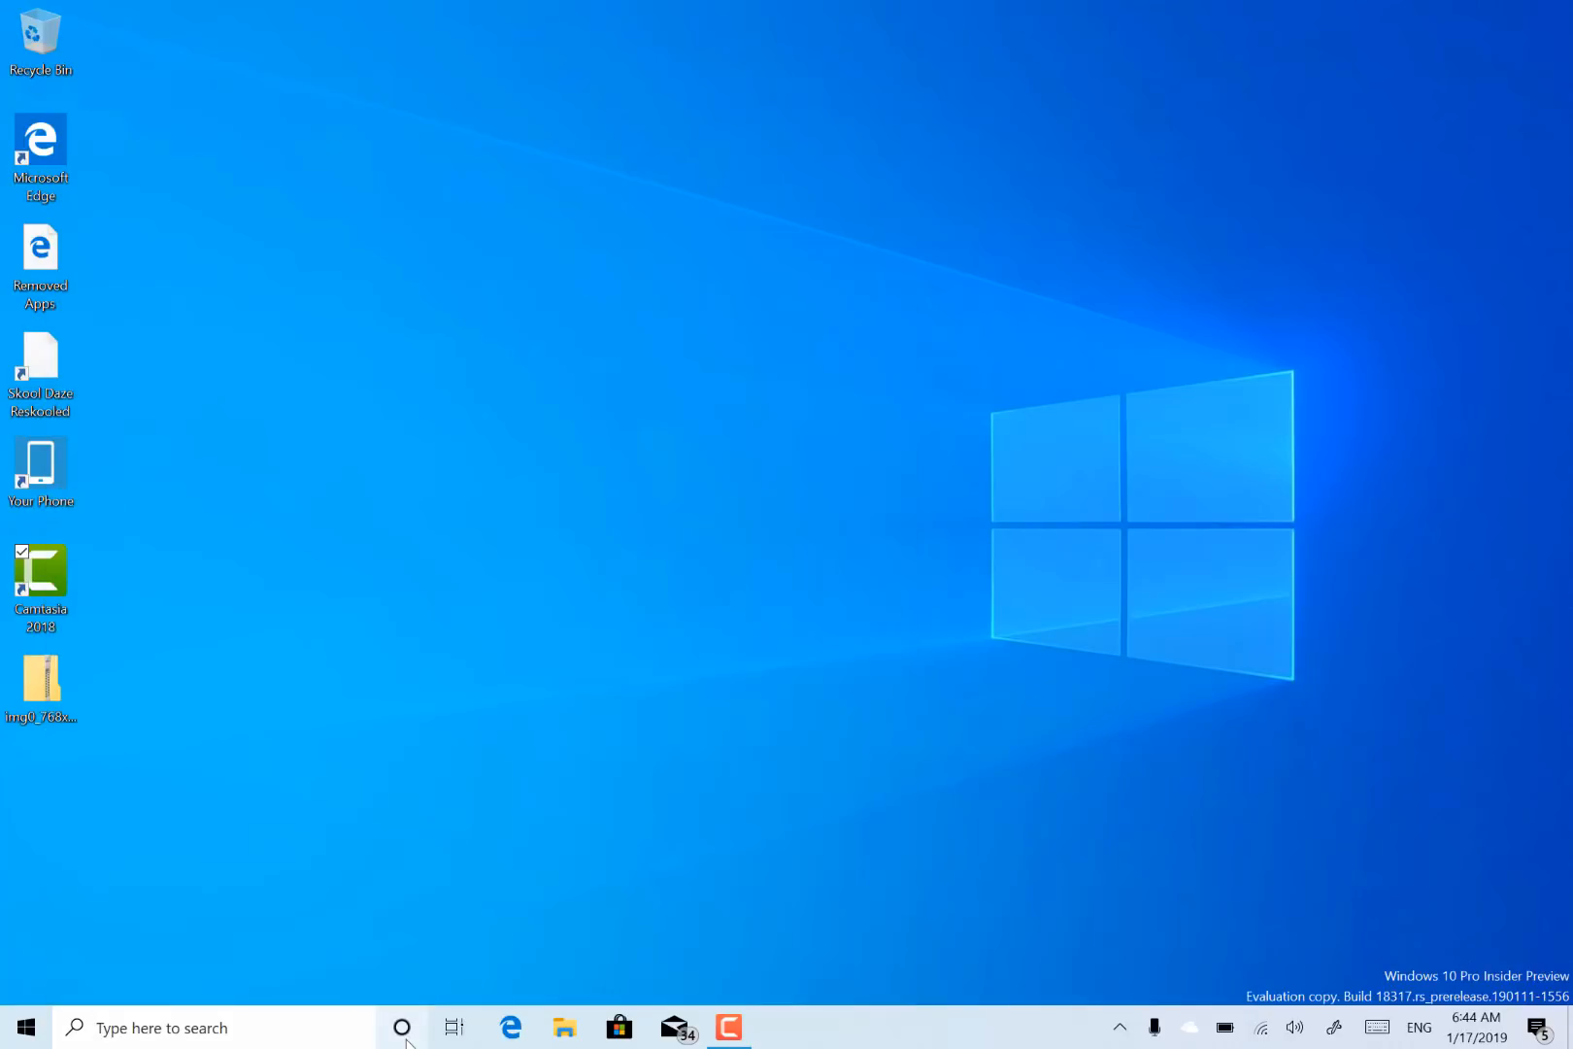
click(401, 1027)
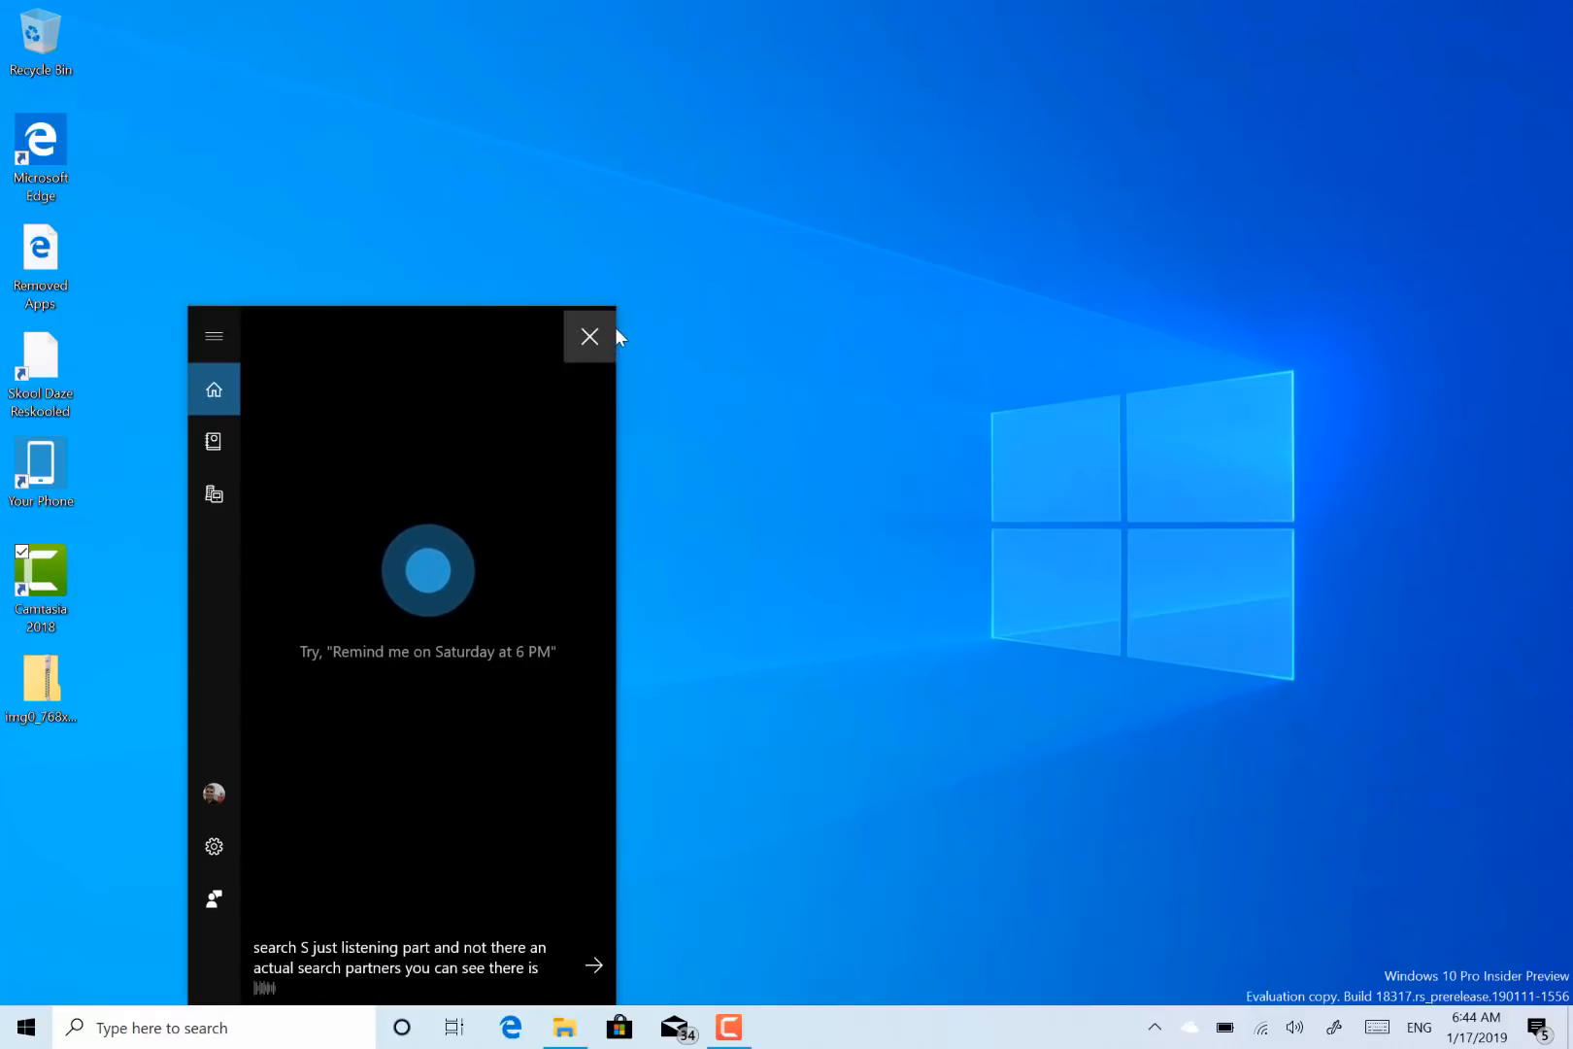
click(591, 336)
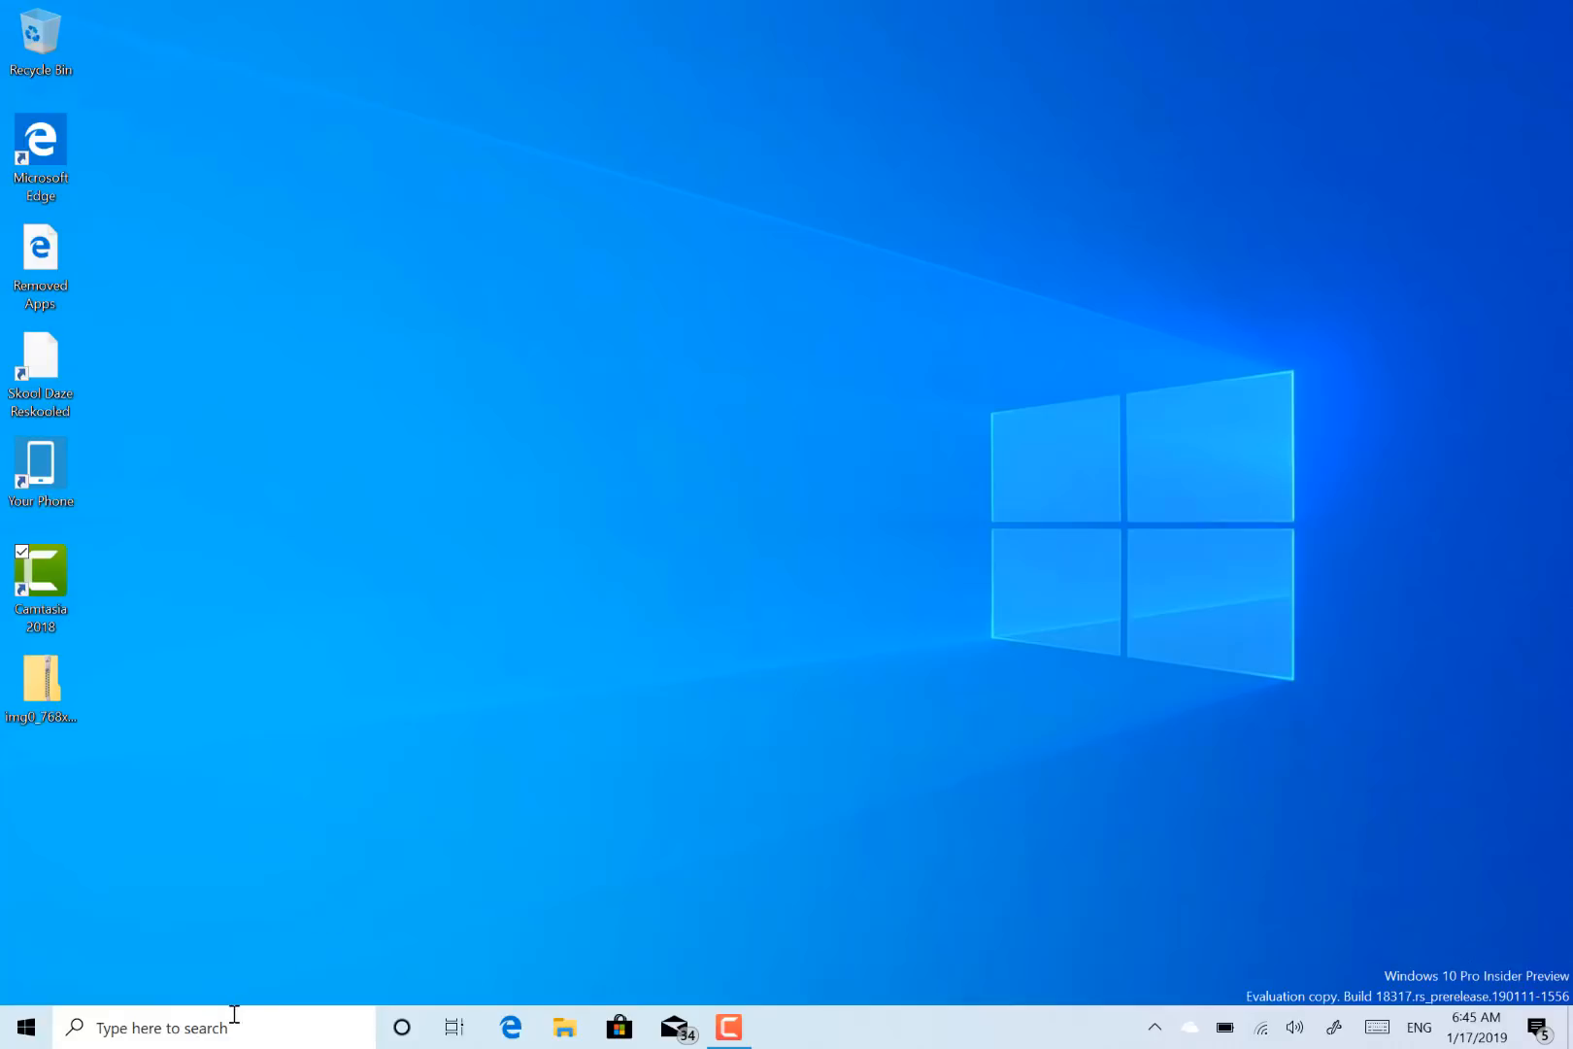
Search for 'th' so This PC appears as the best match.
click(150, 1027)
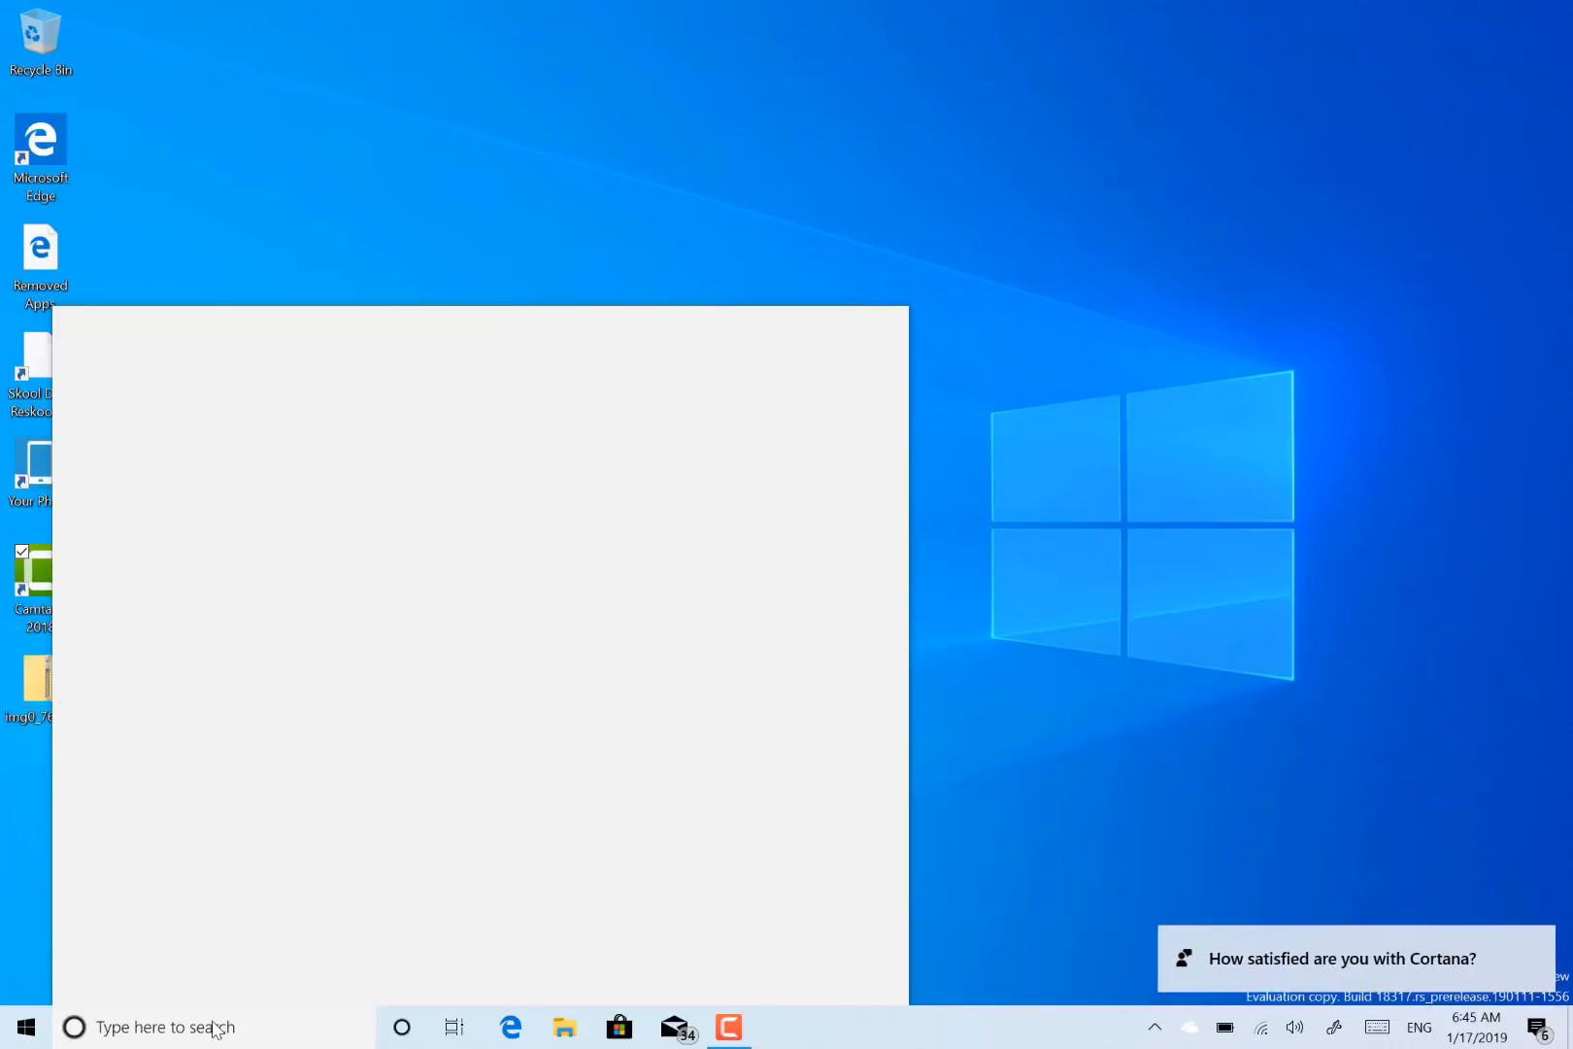
mouse_move(467, 217)
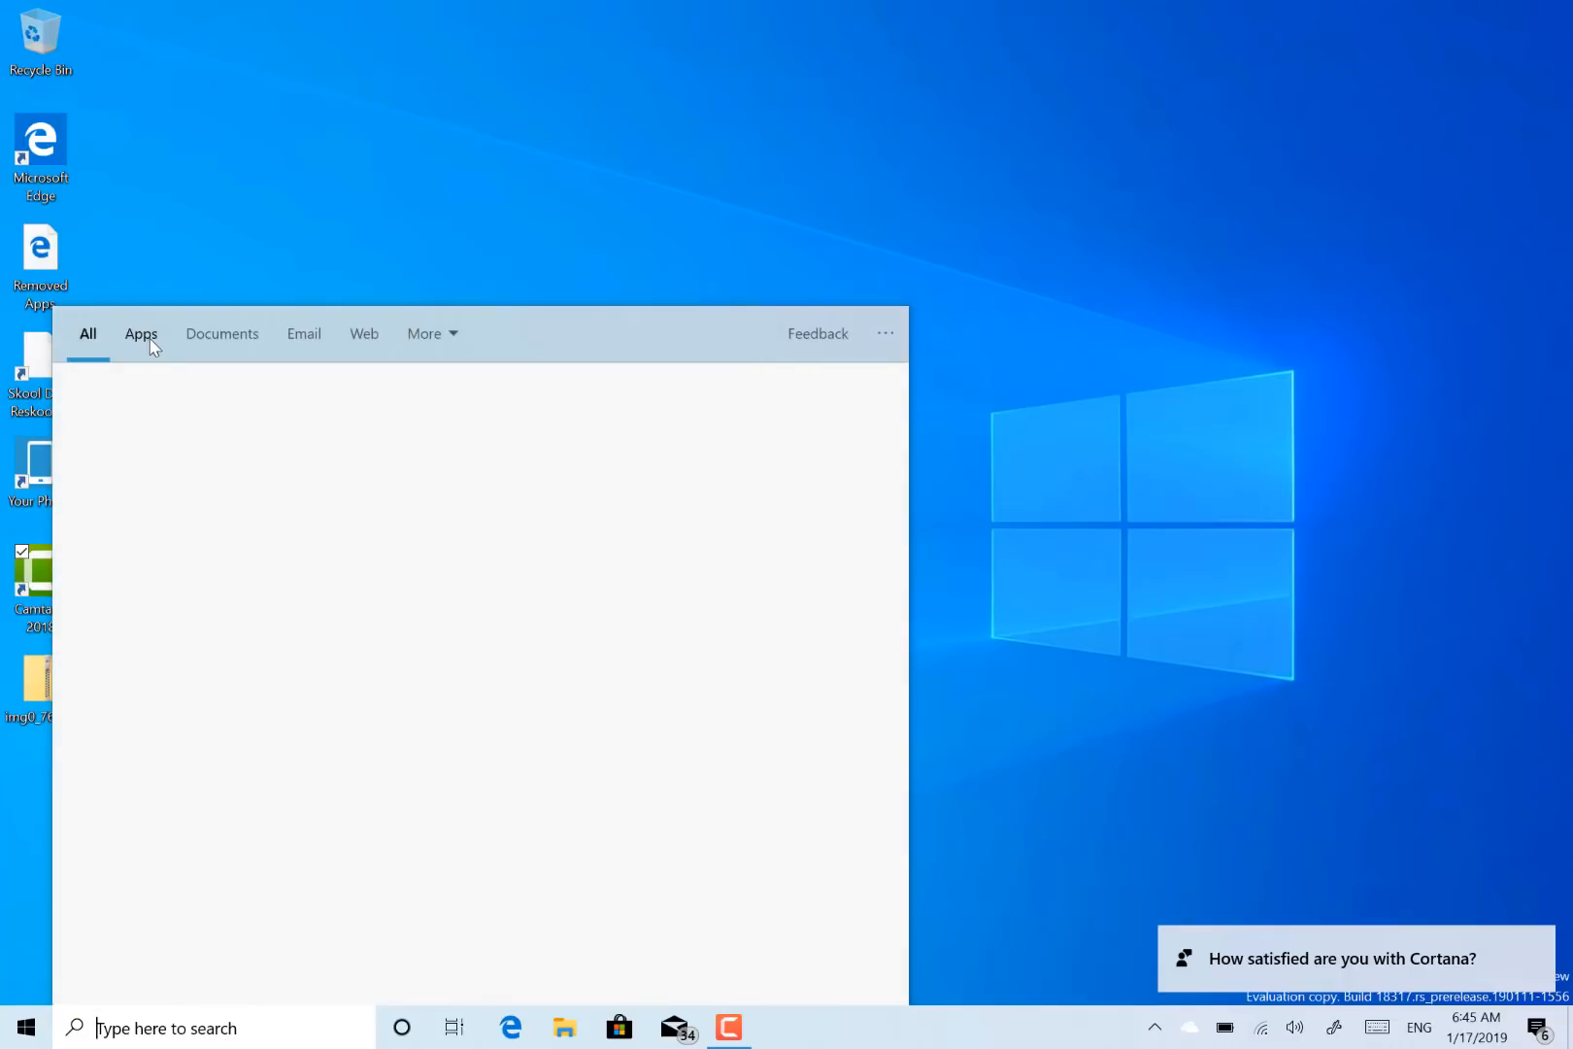
mouse_move(211, 1027)
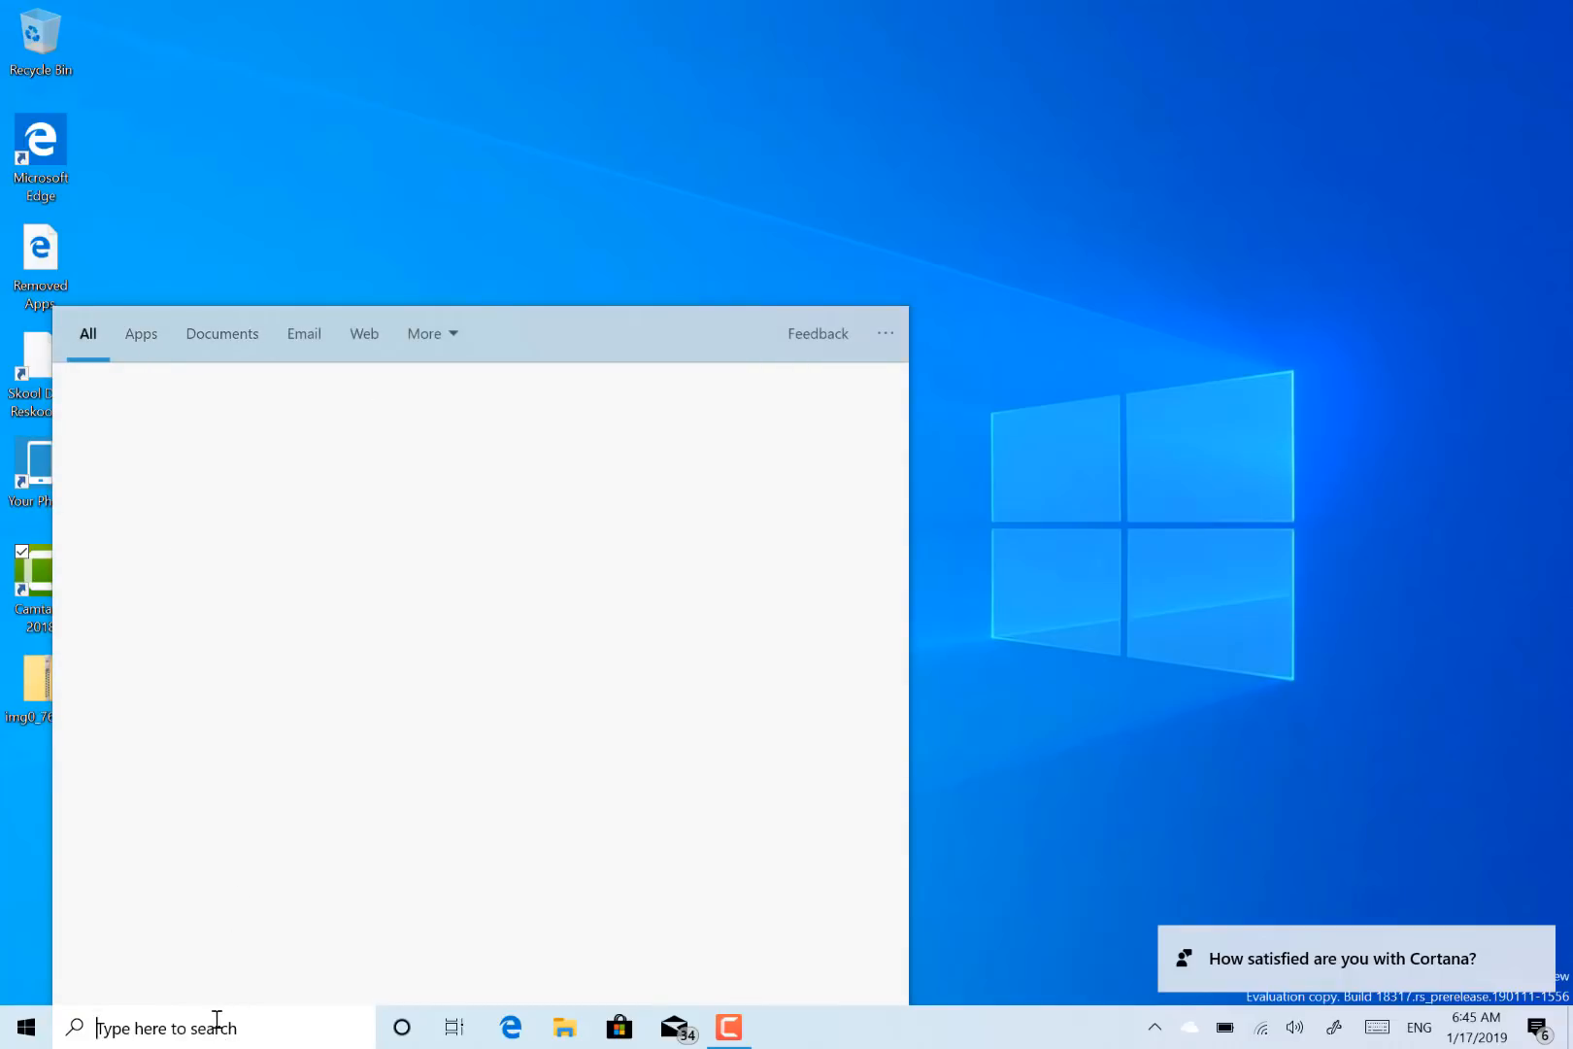
text(th)
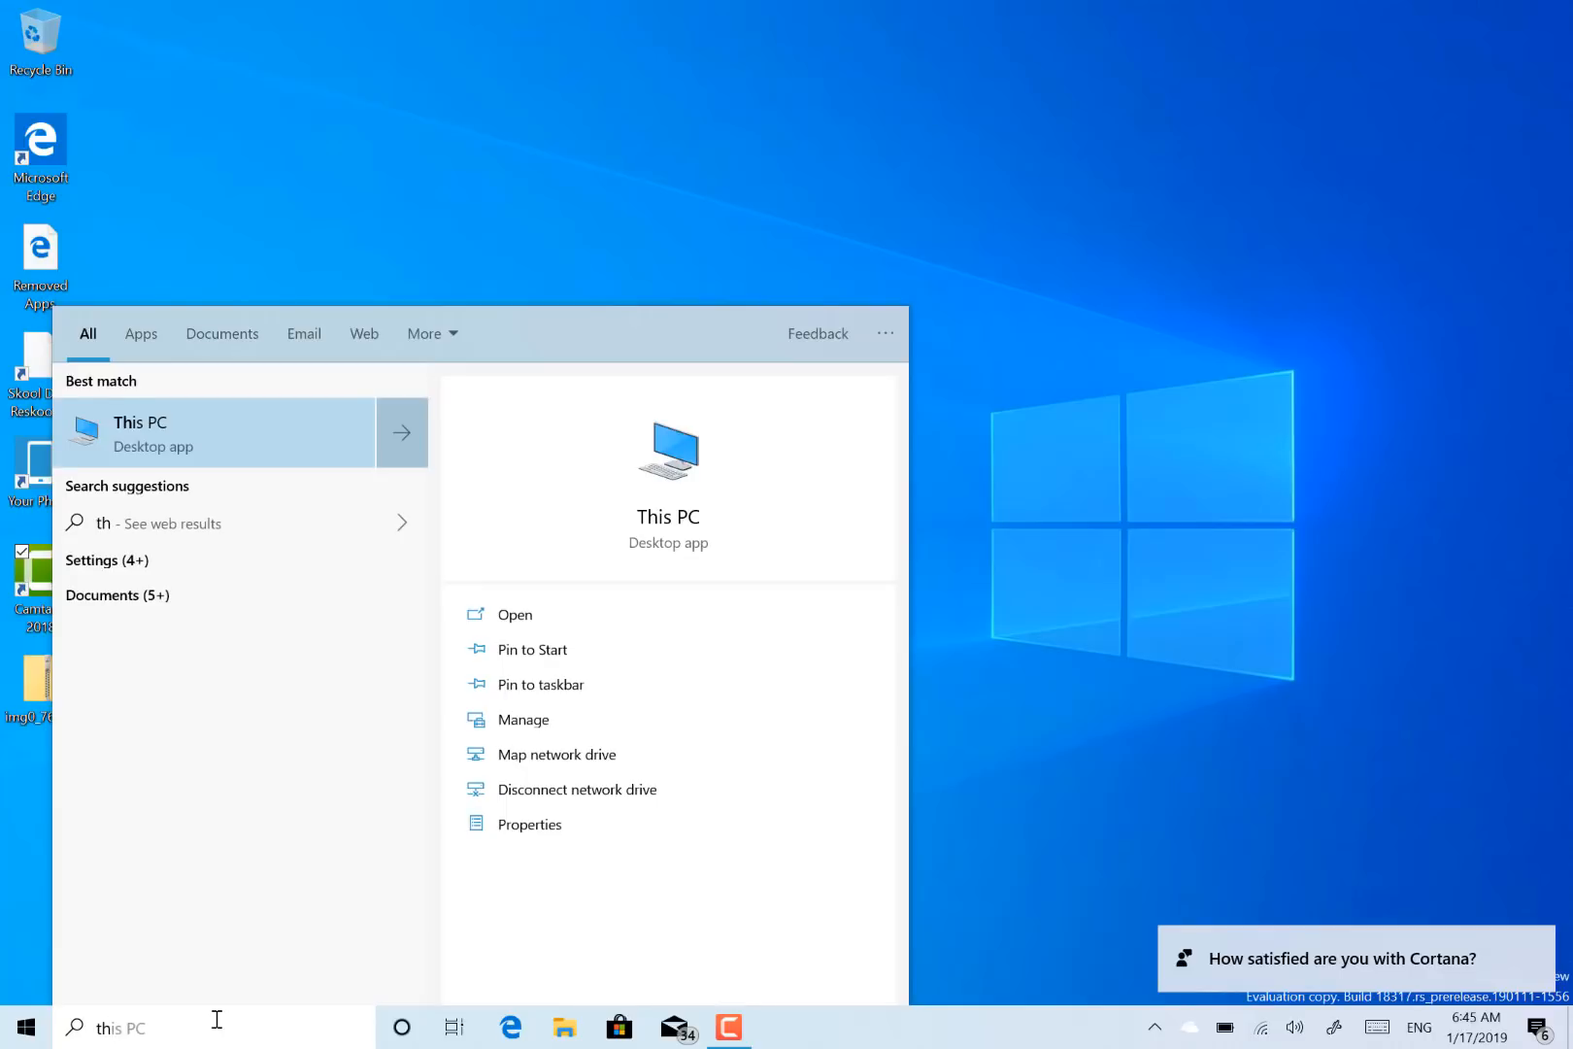
mouse_move(400, 1026)
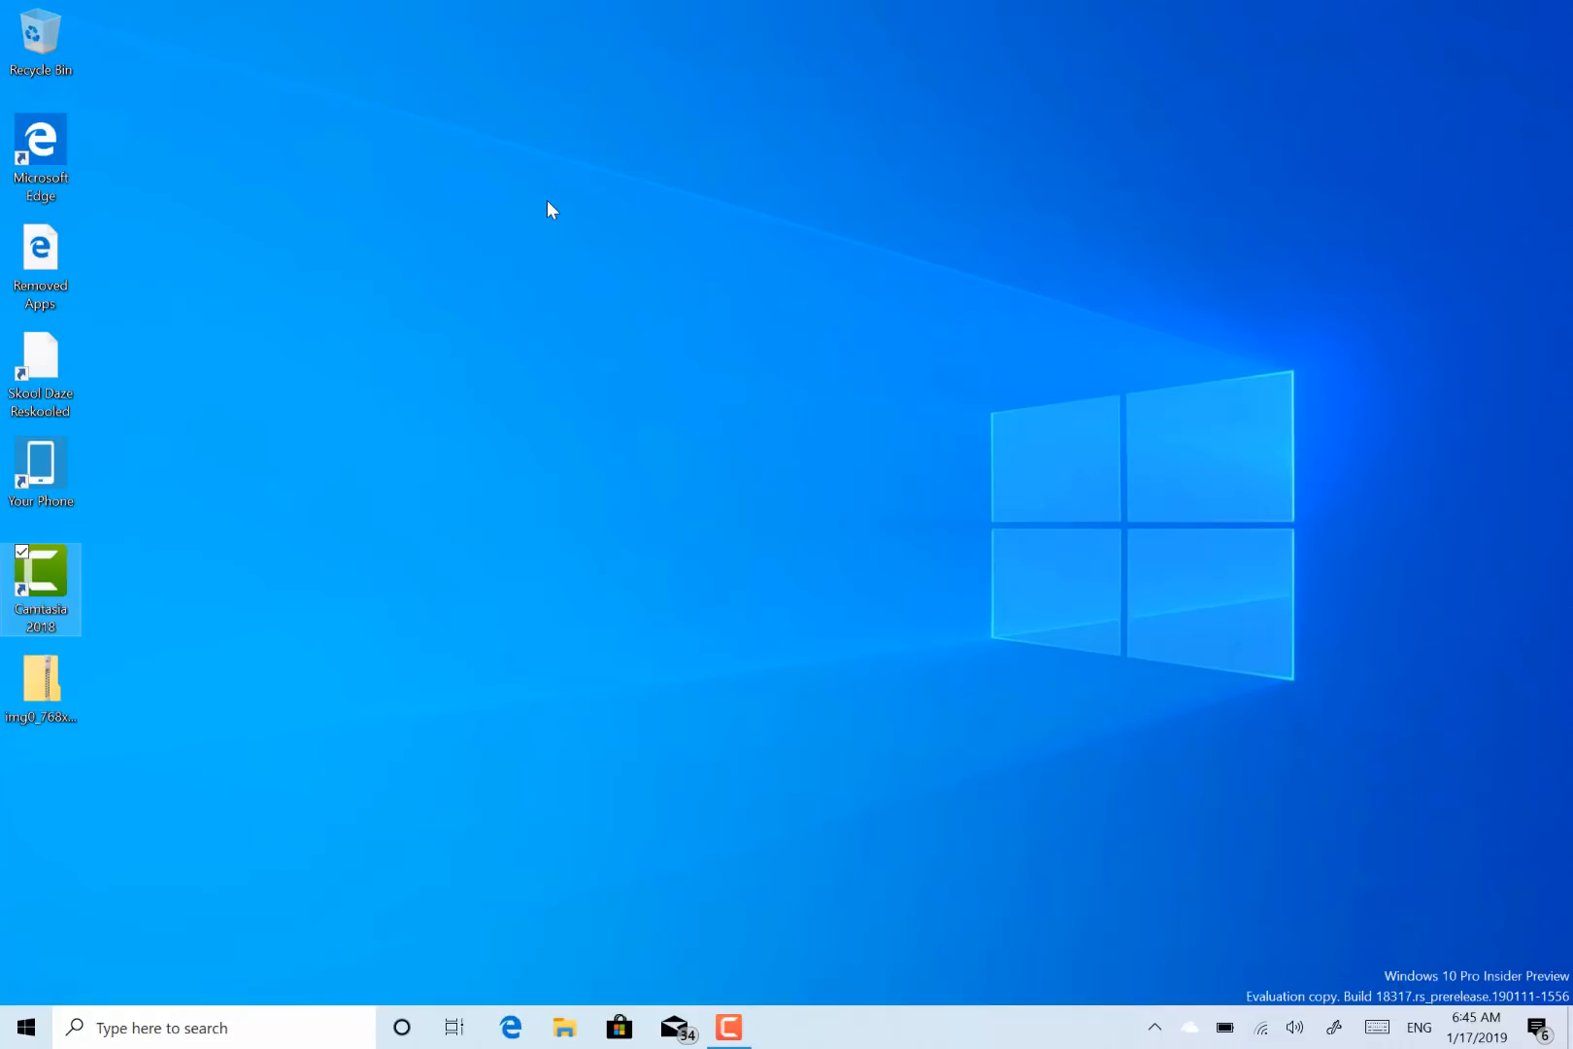
mouse_move(763, 724)
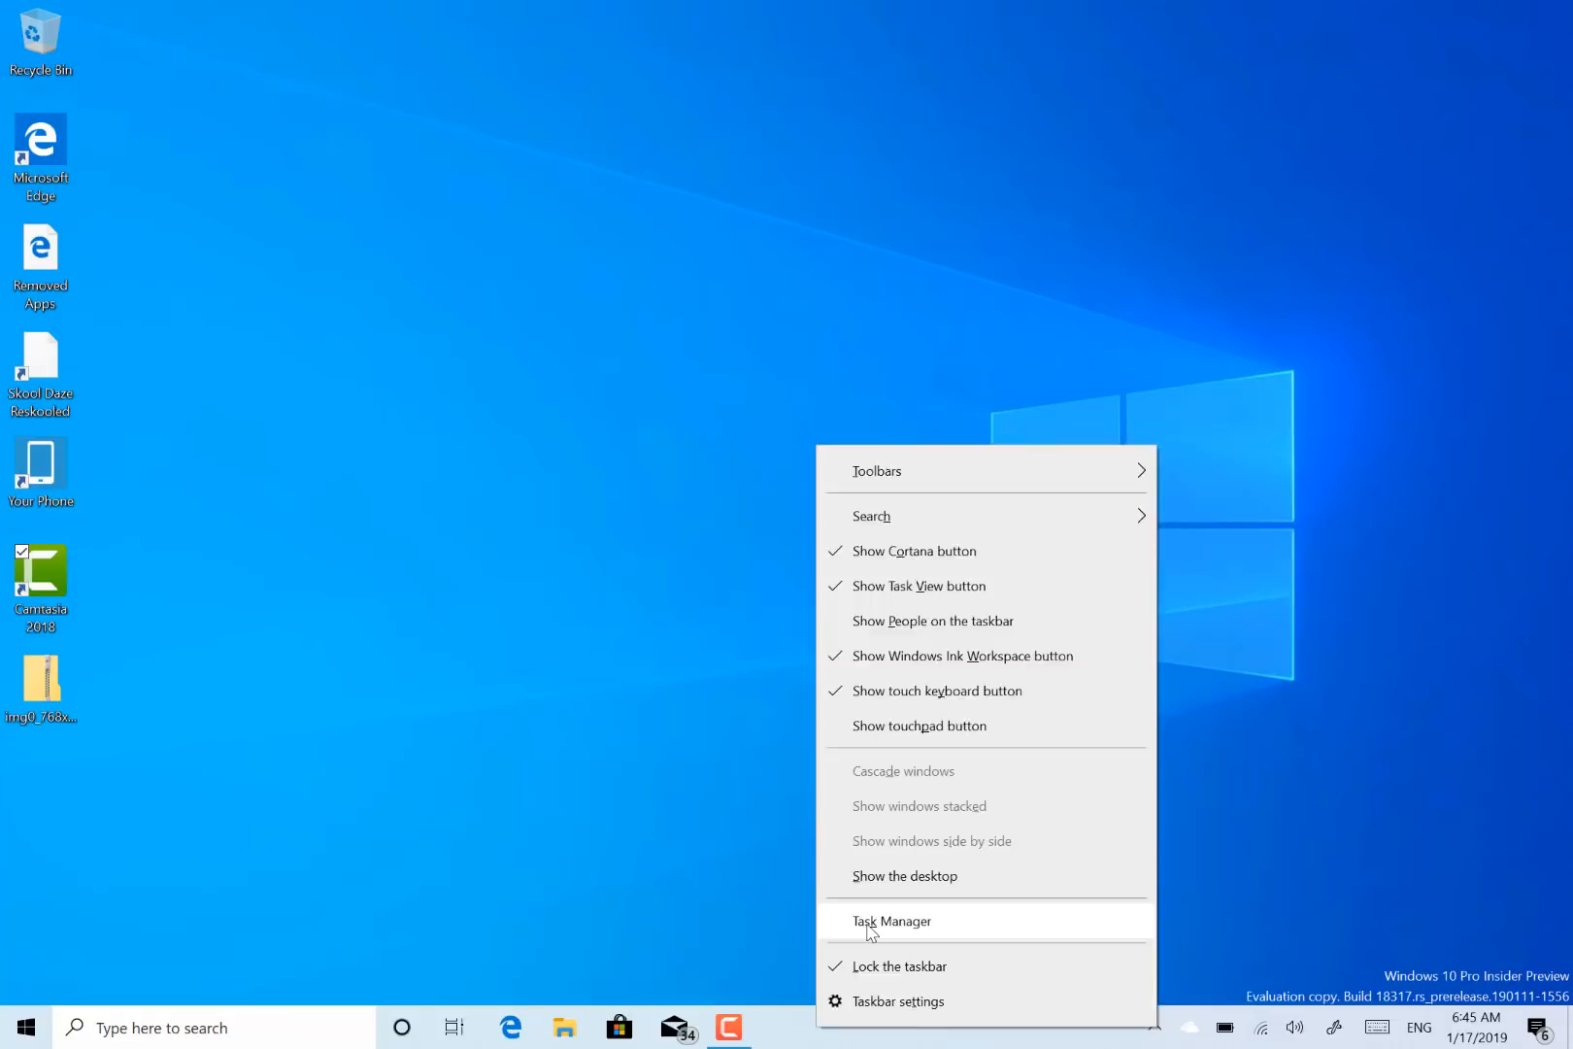
Launch Task Manager and show its Details tab per-process list.
click(889, 921)
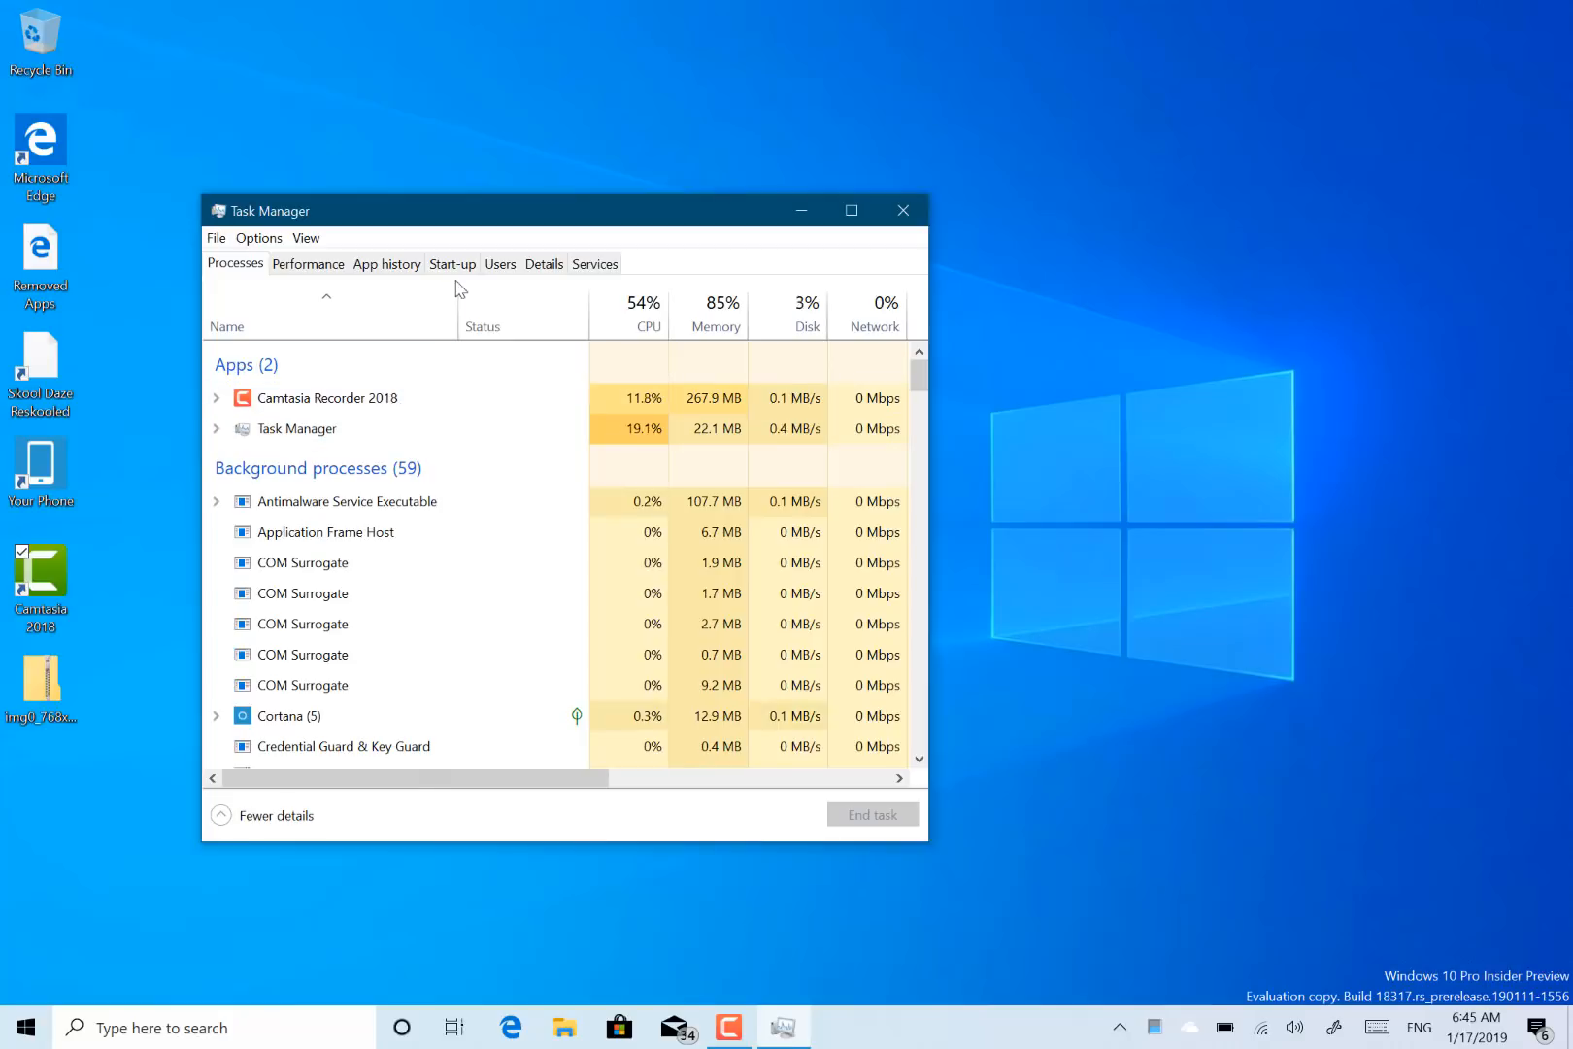
click(544, 263)
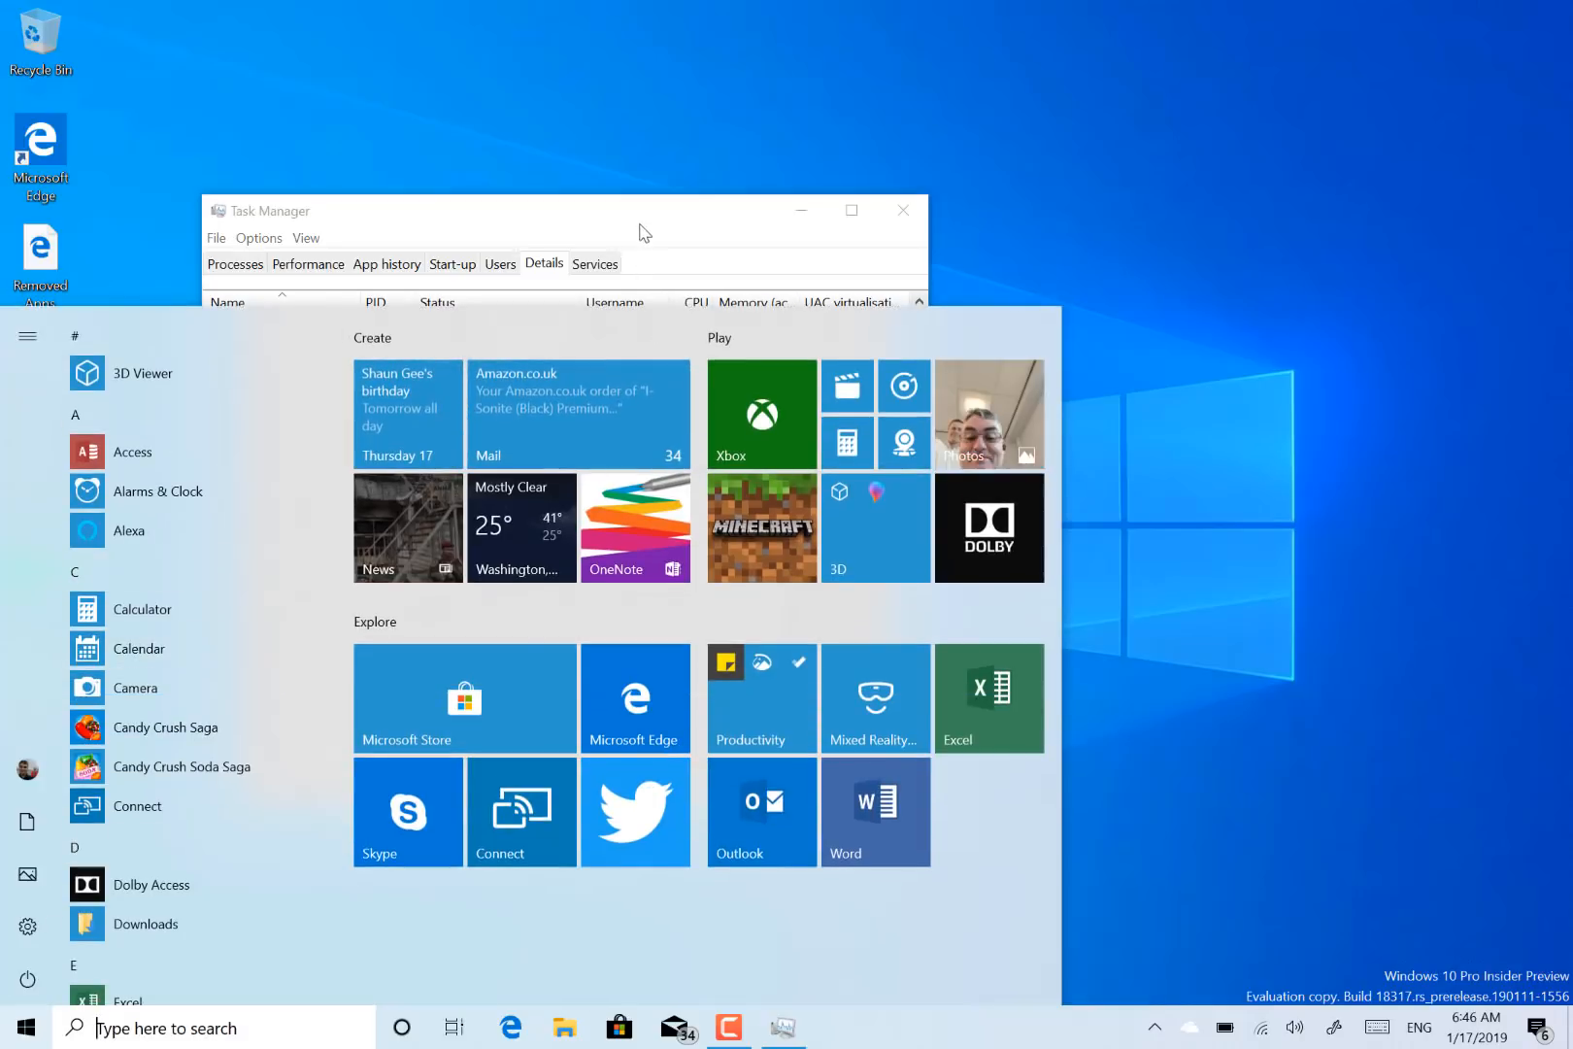
mouse_move(664, 242)
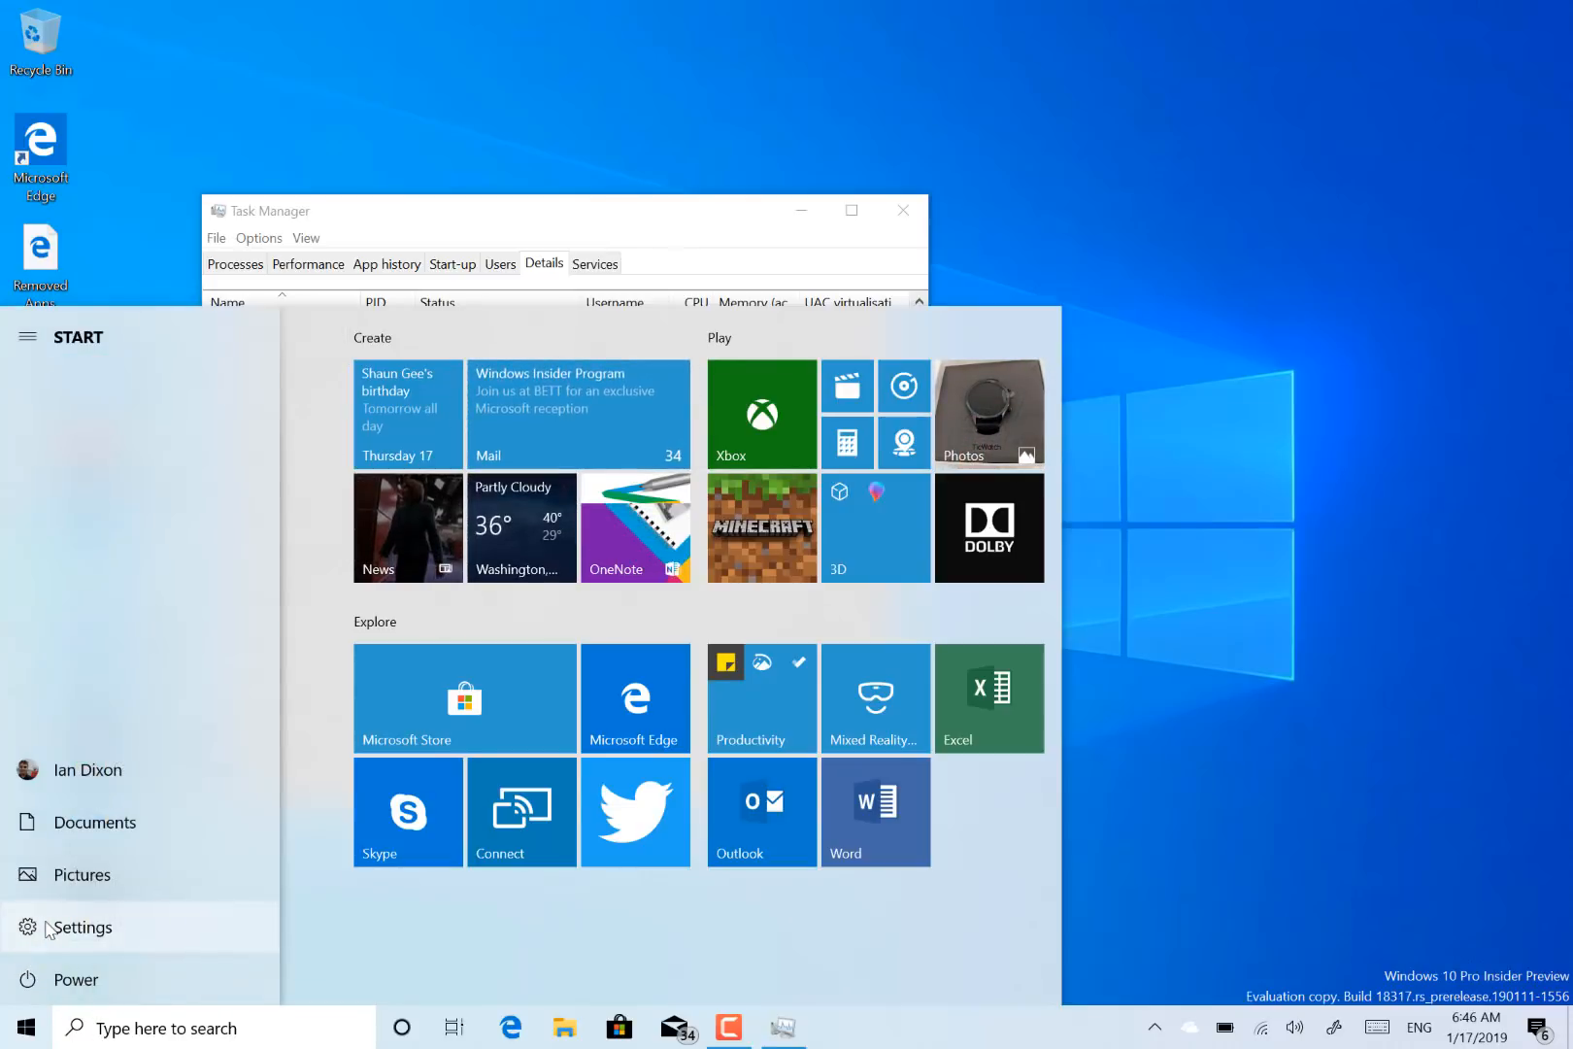
Open Settings and search 'fo' to reach the Fonts page.
click(84, 925)
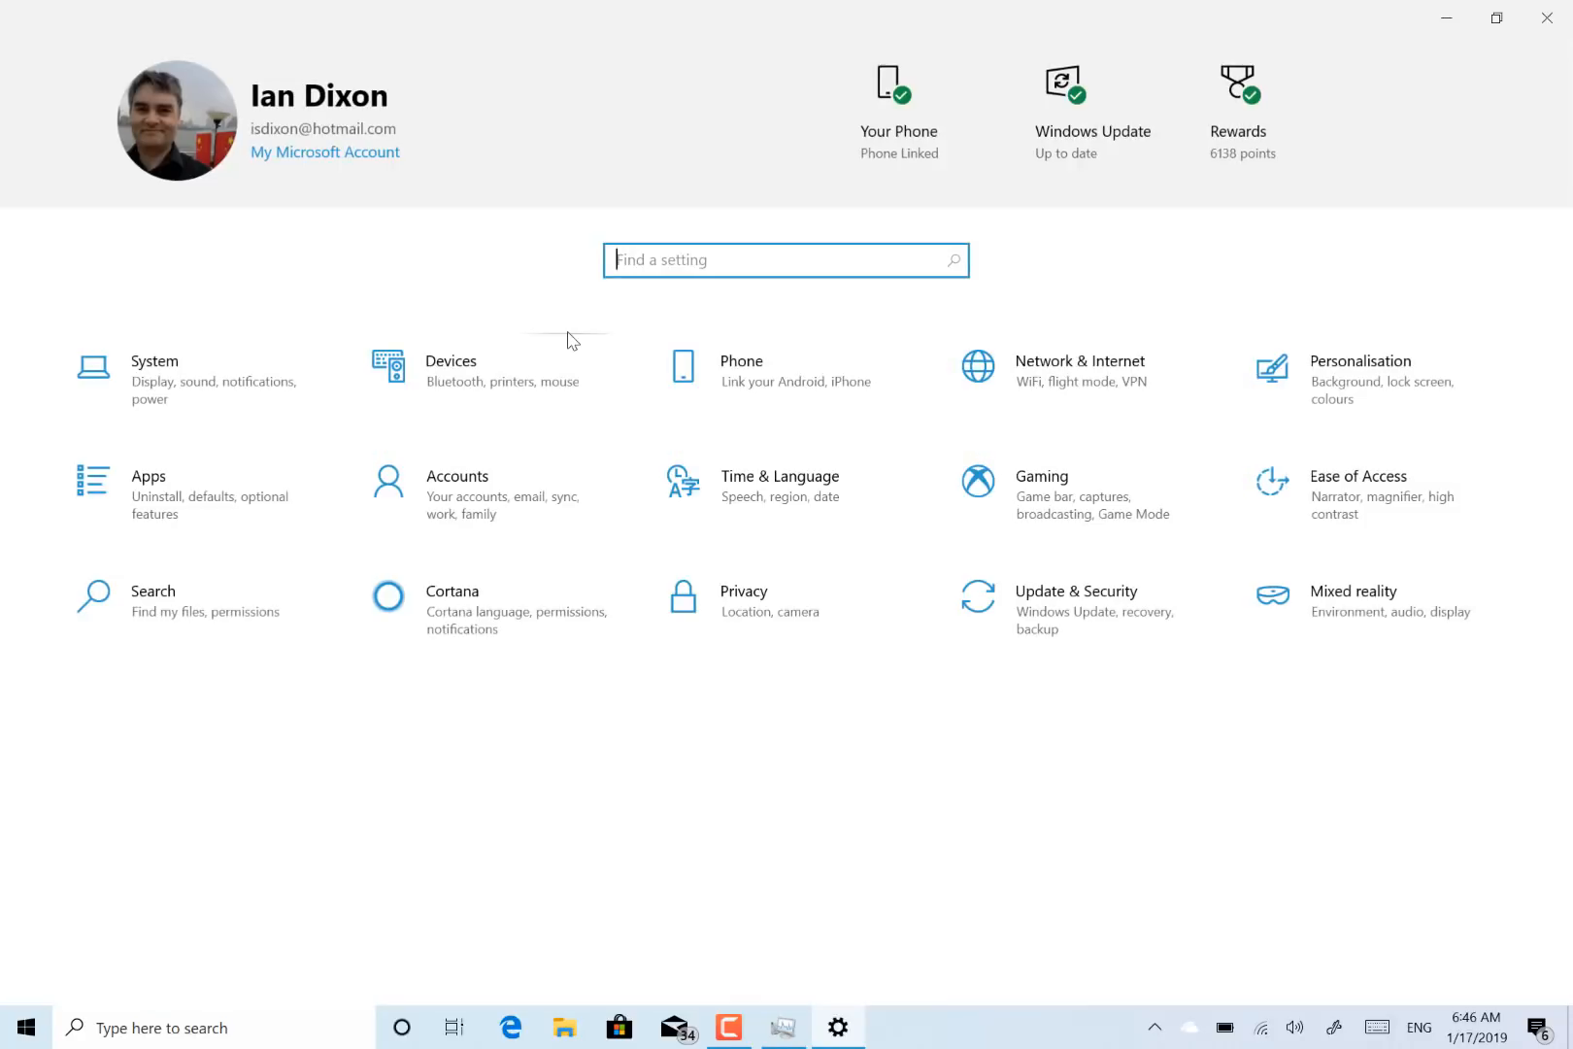
text(font)
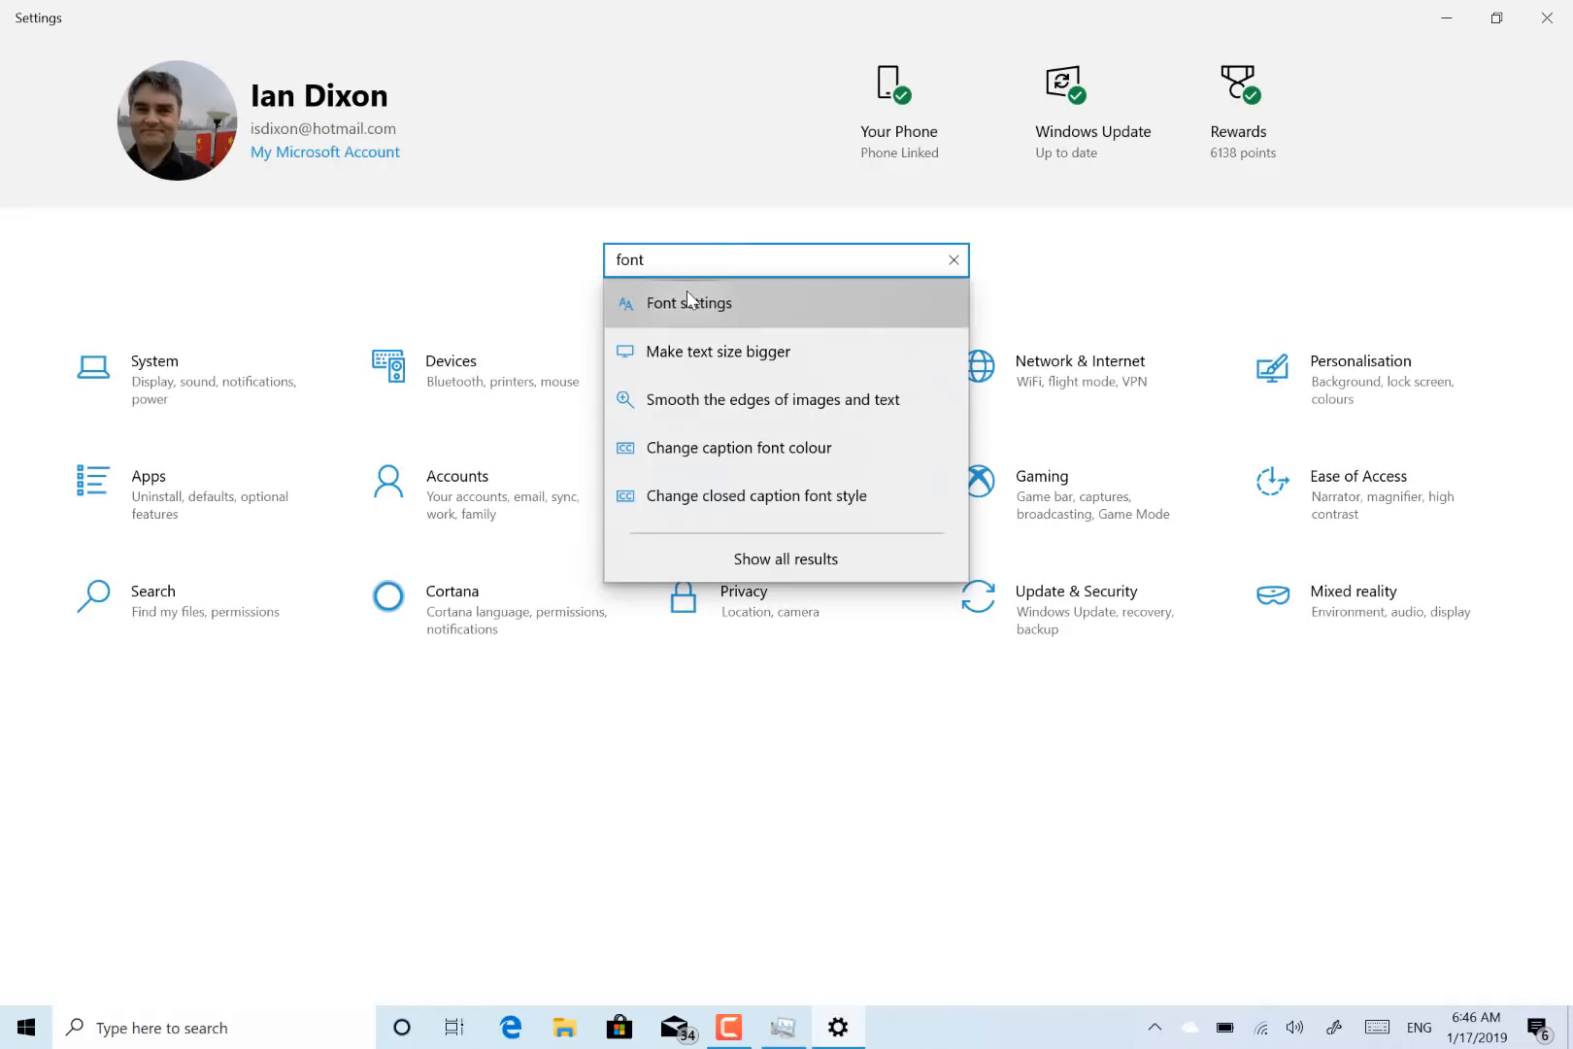
click(689, 302)
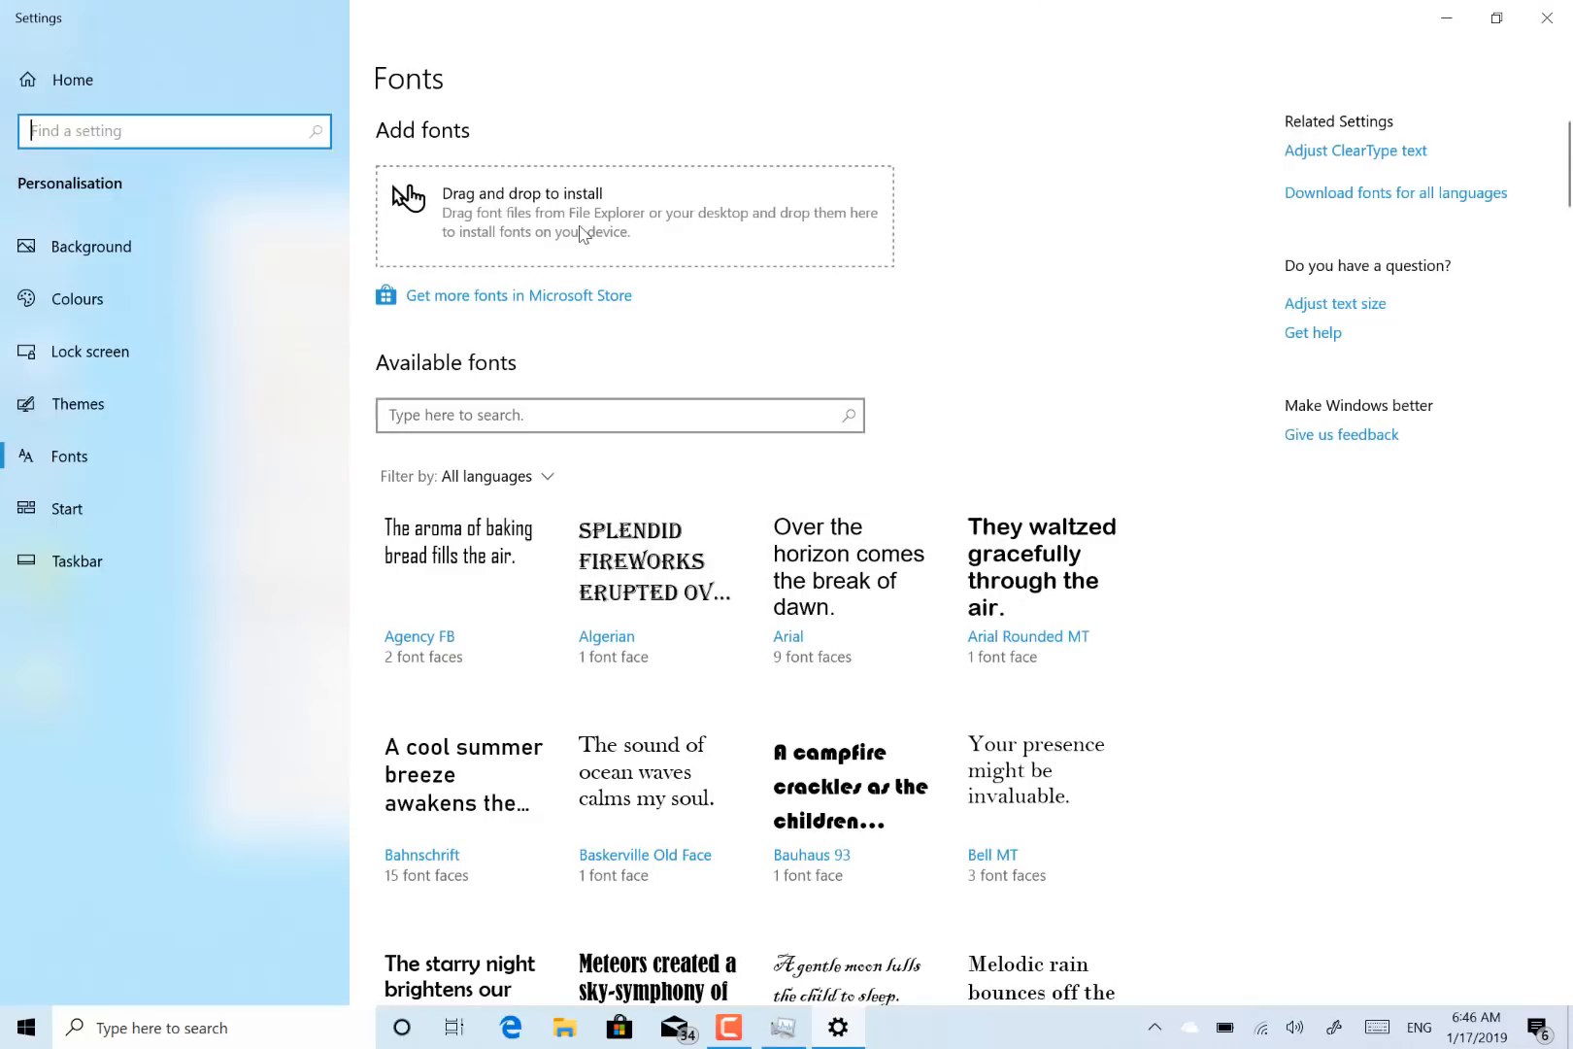
mouse_move(92, 246)
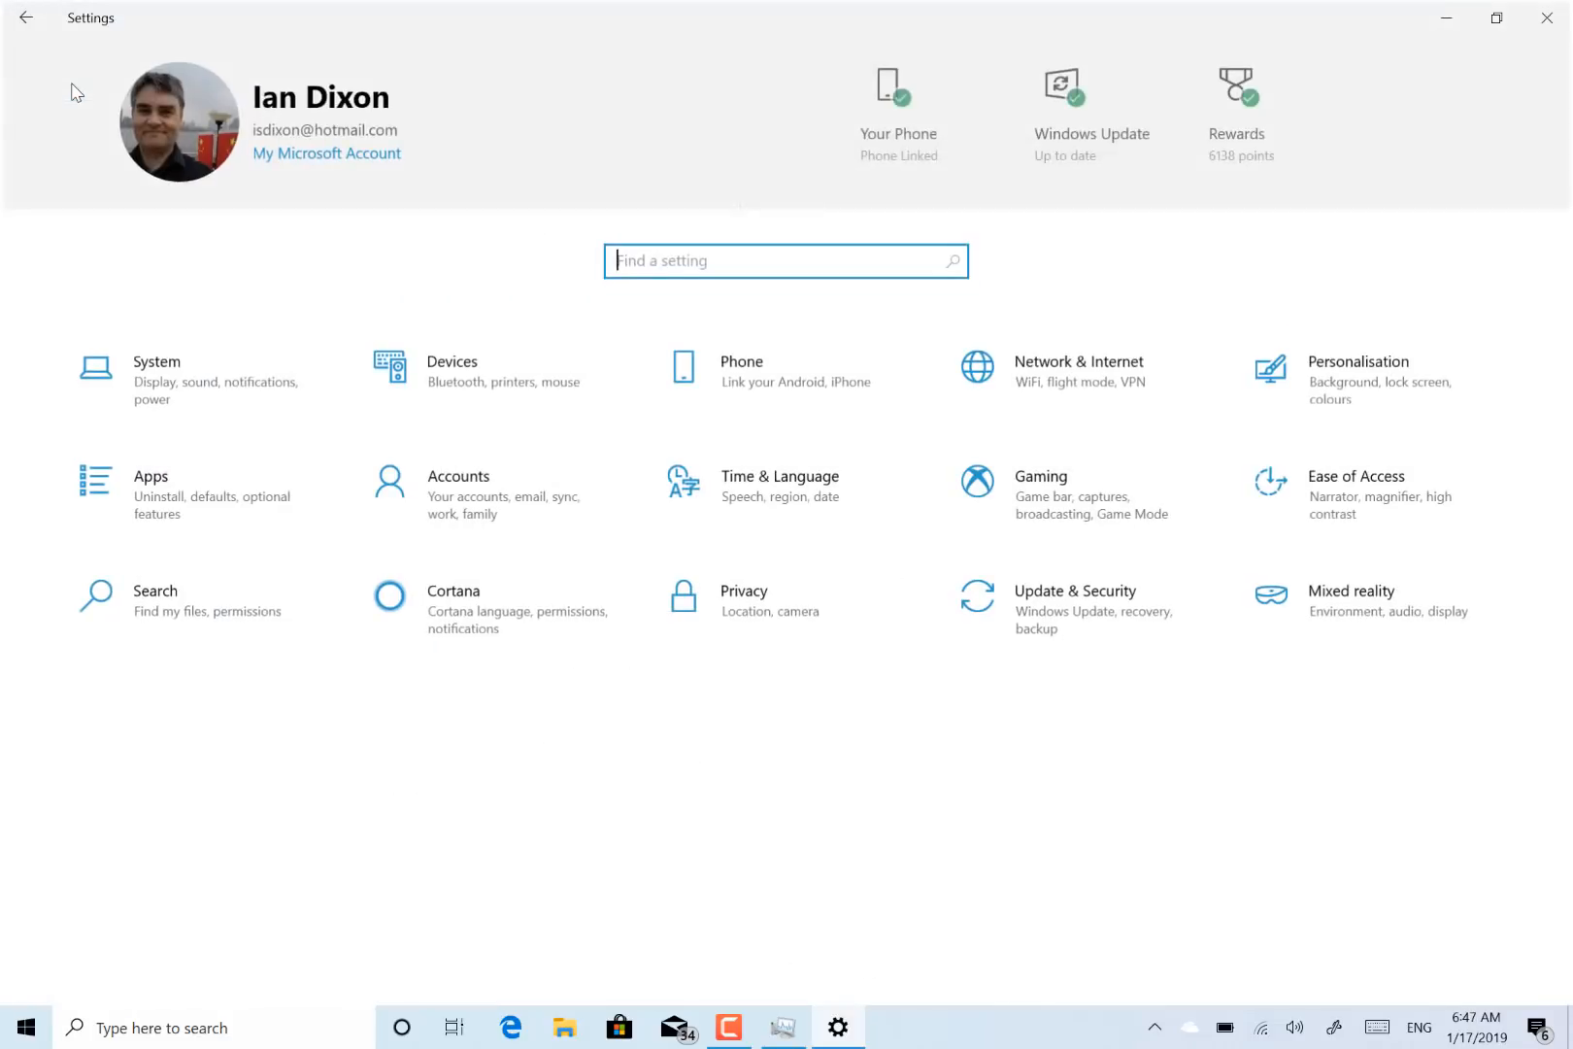
mouse_move(786, 609)
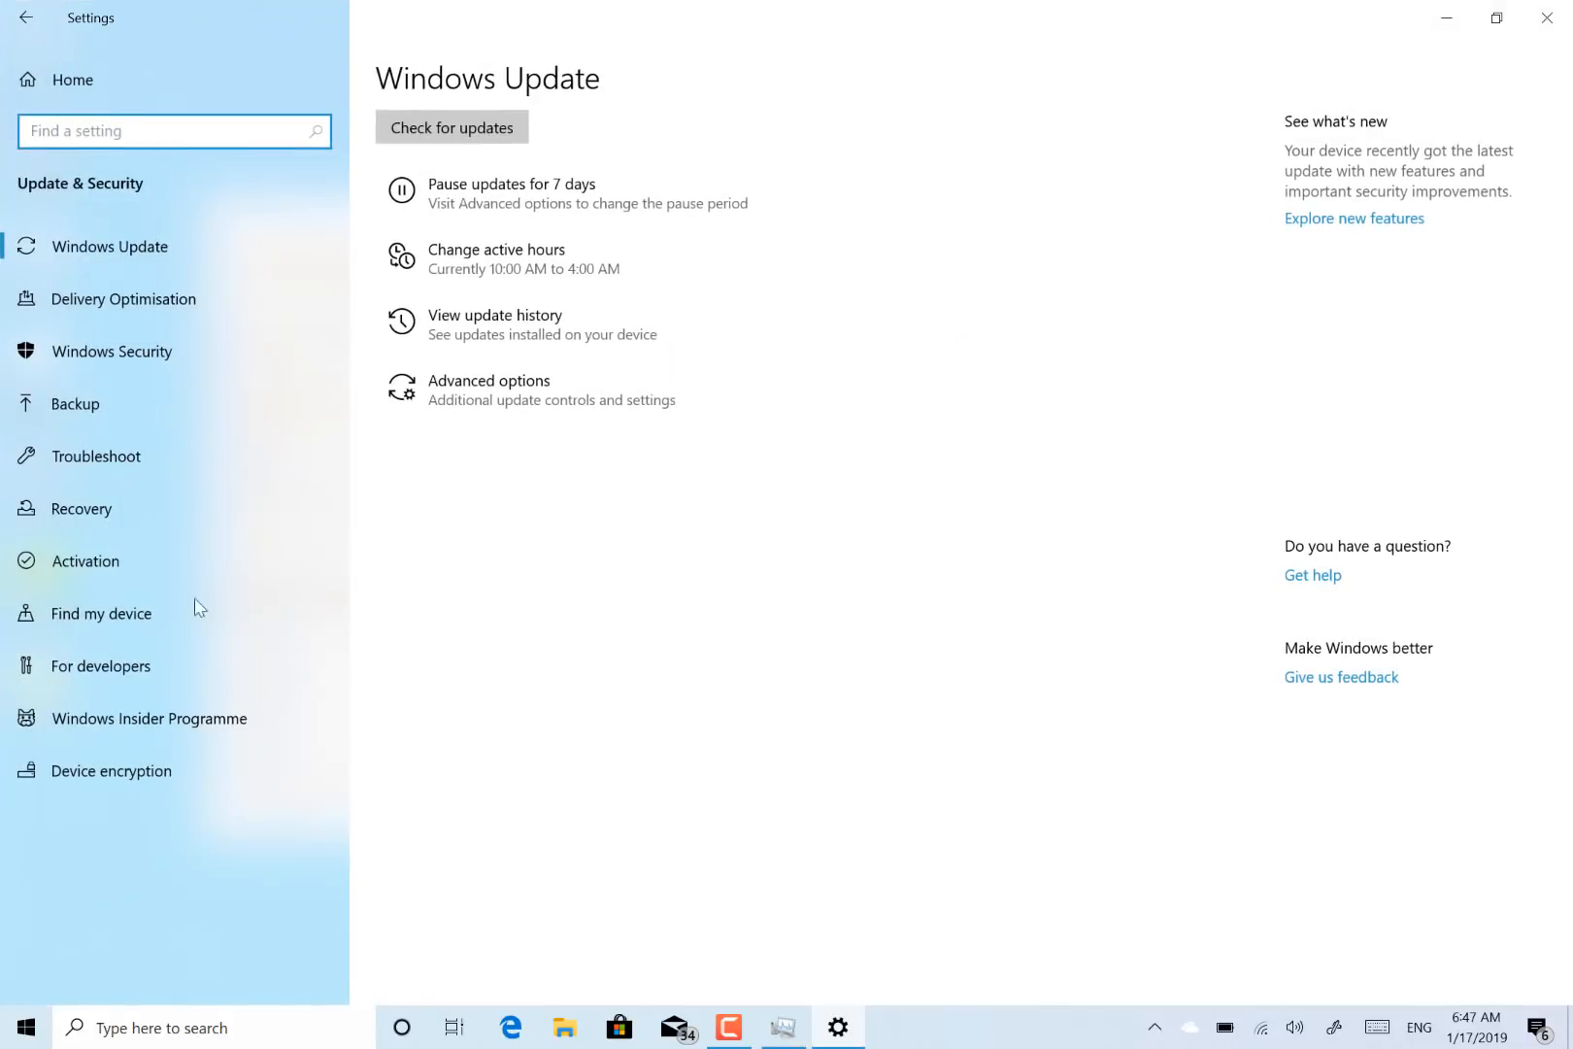
Show the Windows Insider Programme page from the Update & Security sidebar.
click(451, 126)
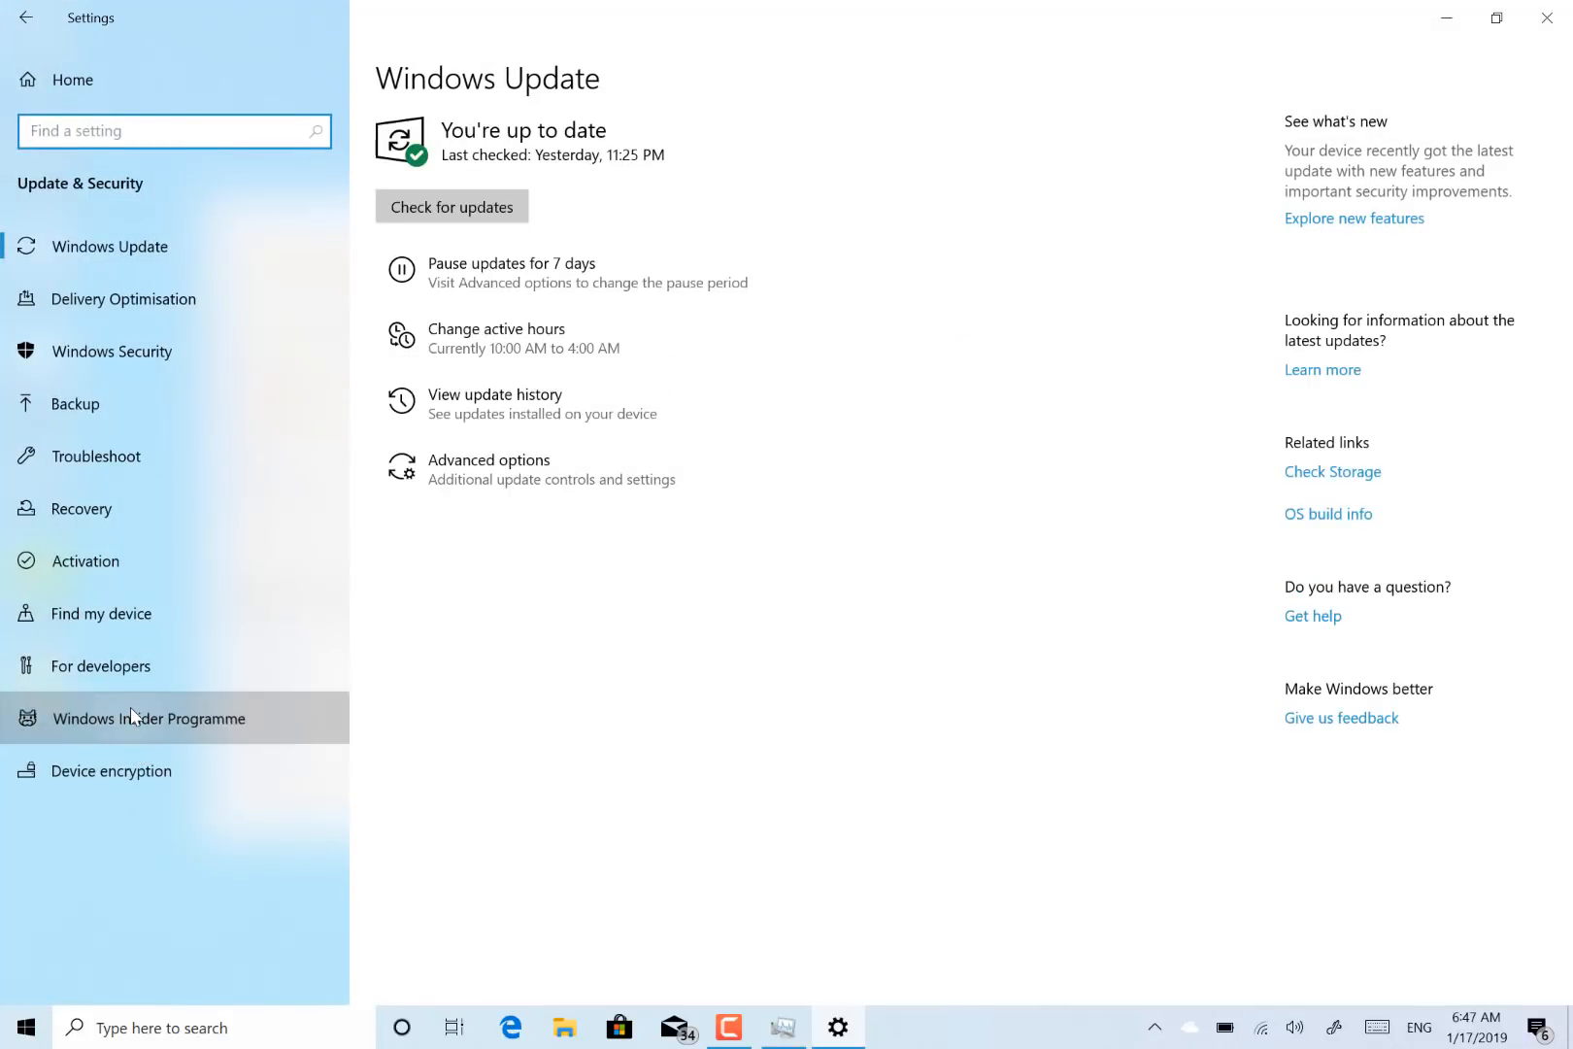
click(156, 716)
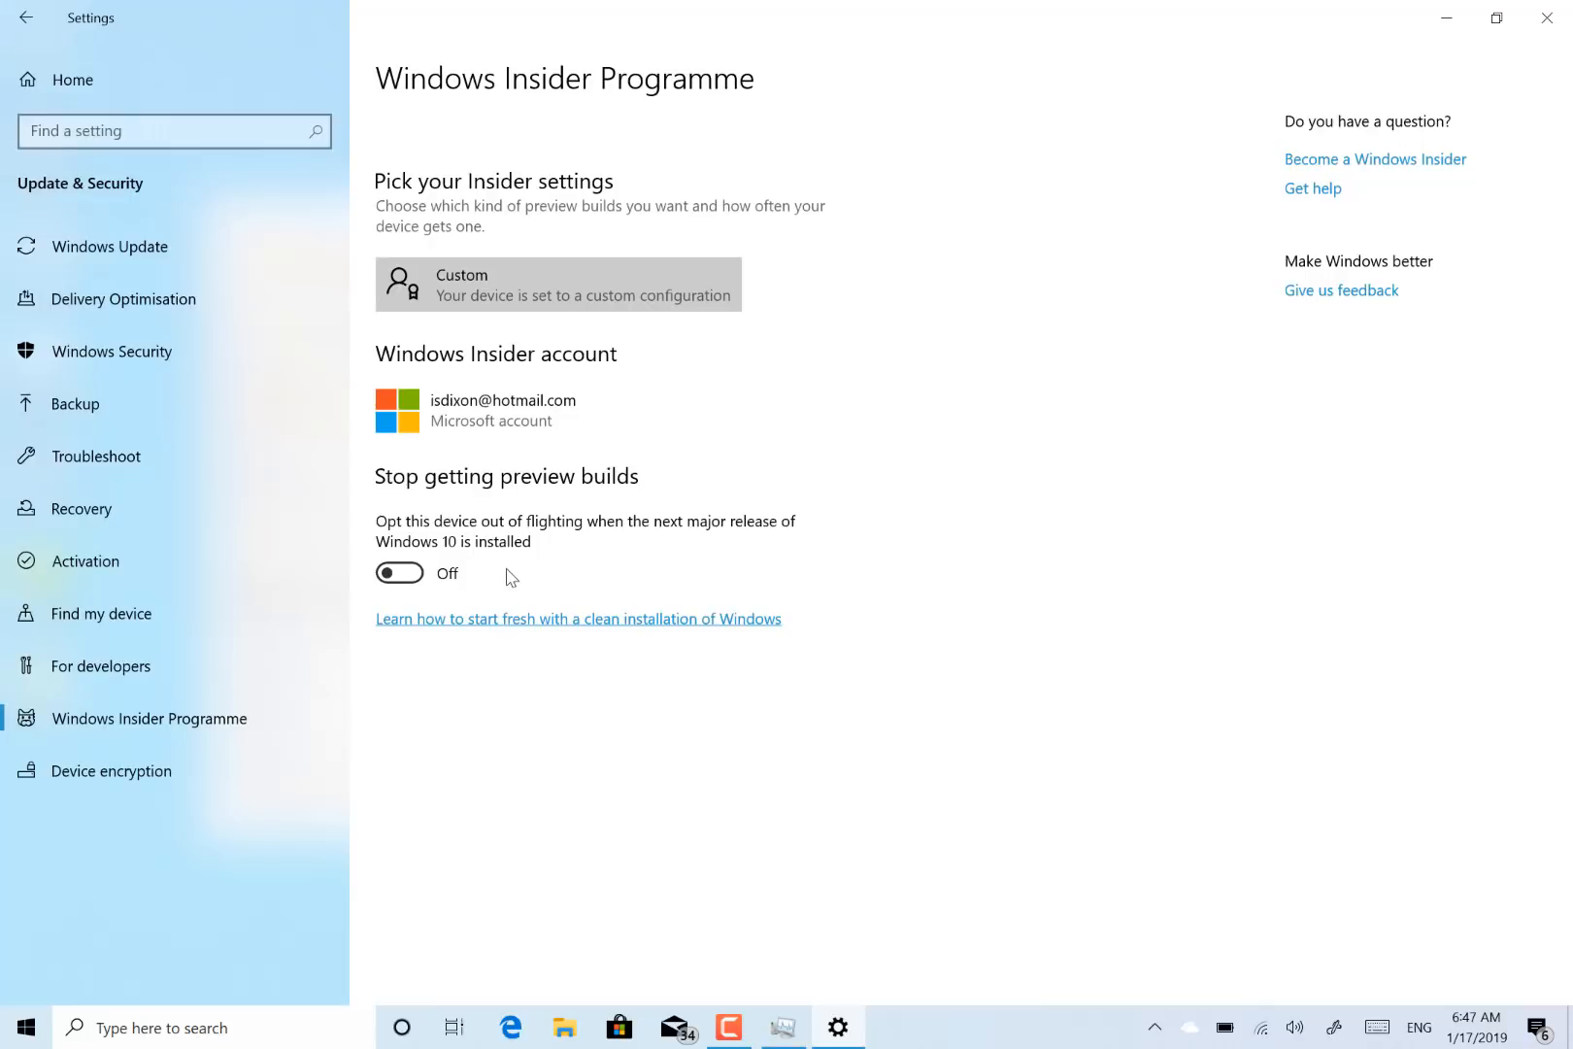
mouse_move(516, 572)
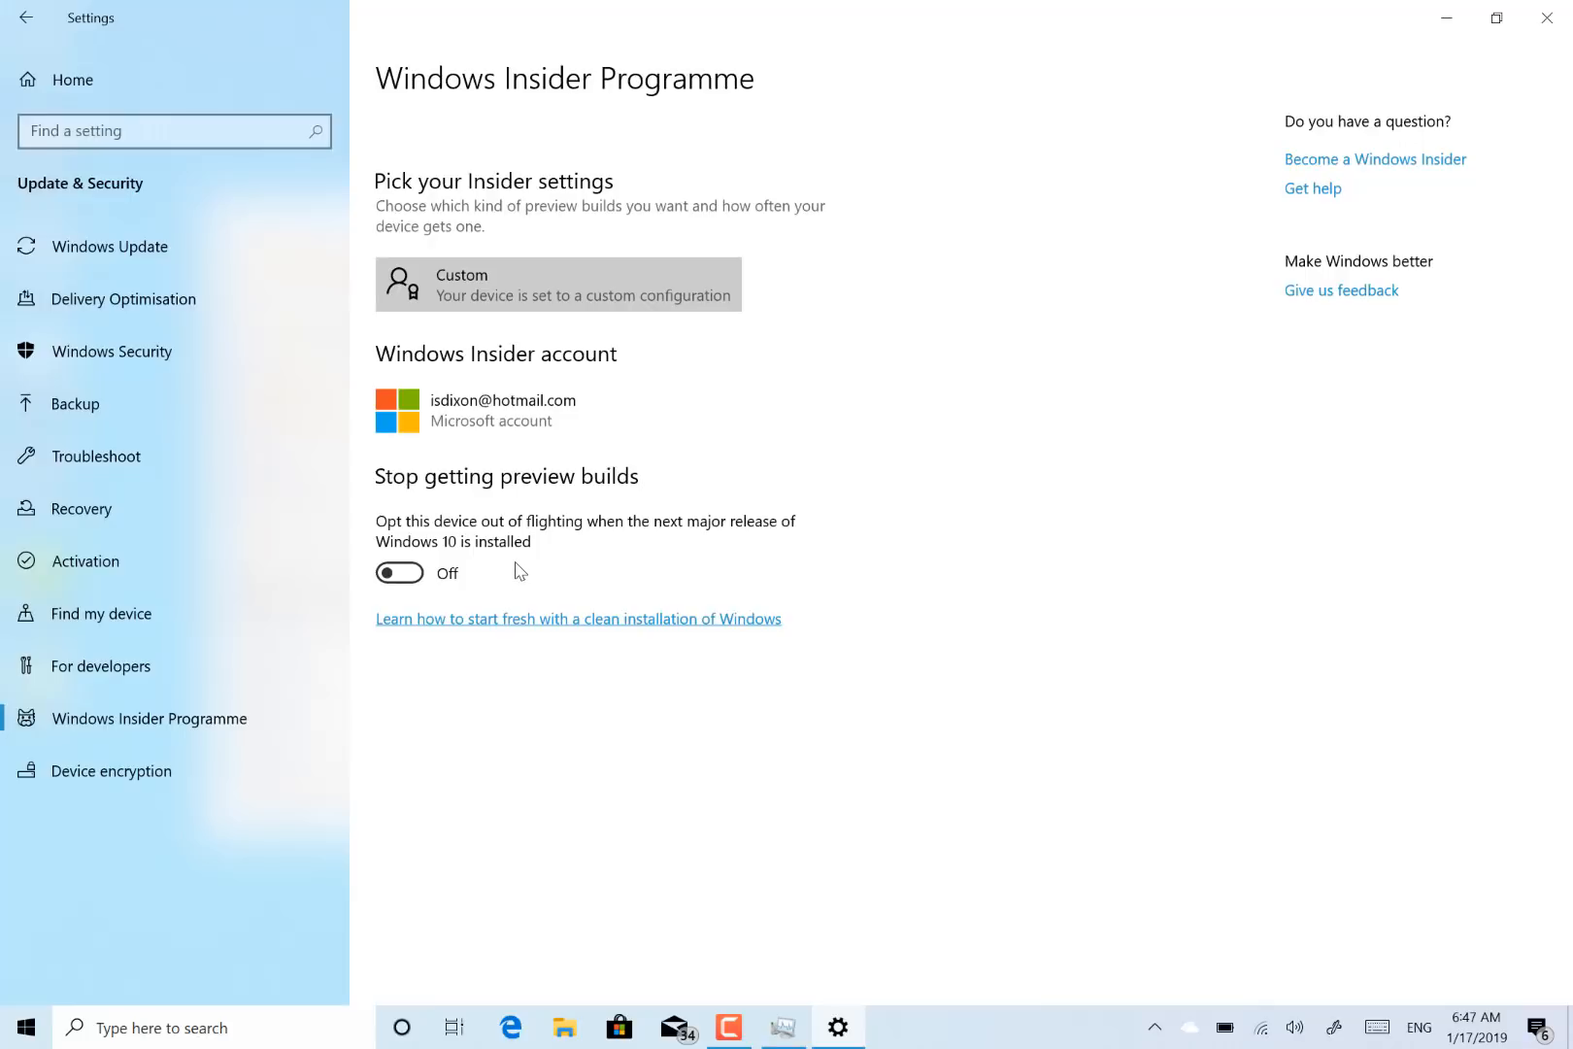
click(557, 283)
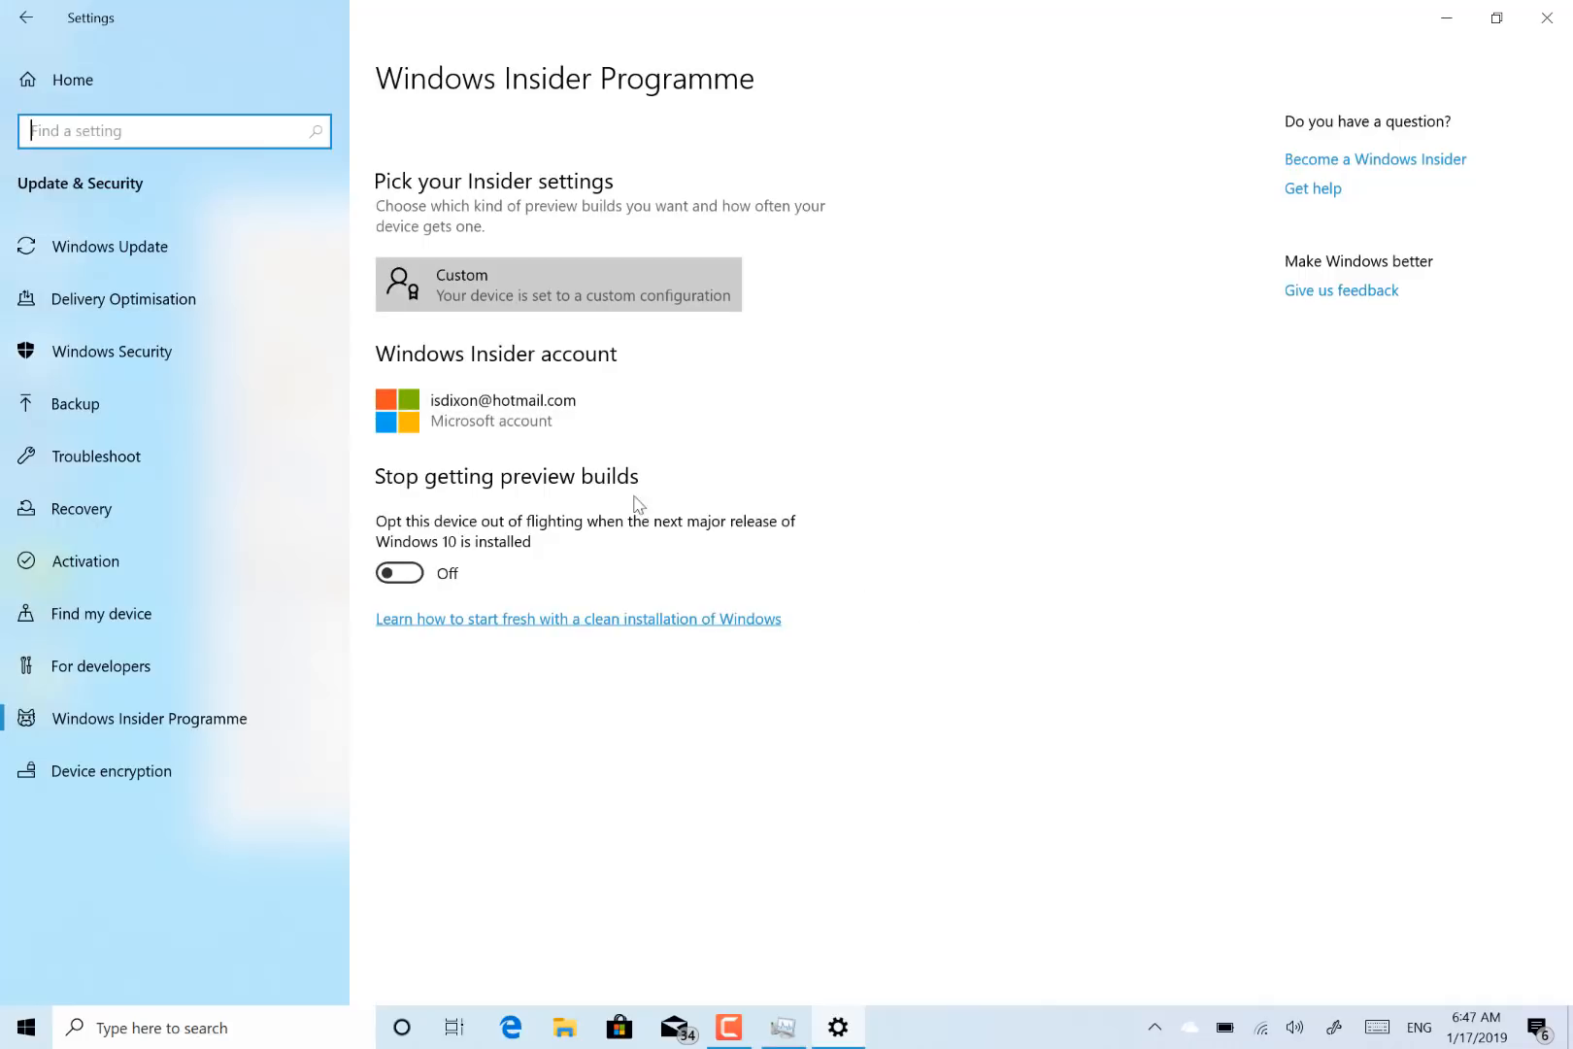
click(558, 284)
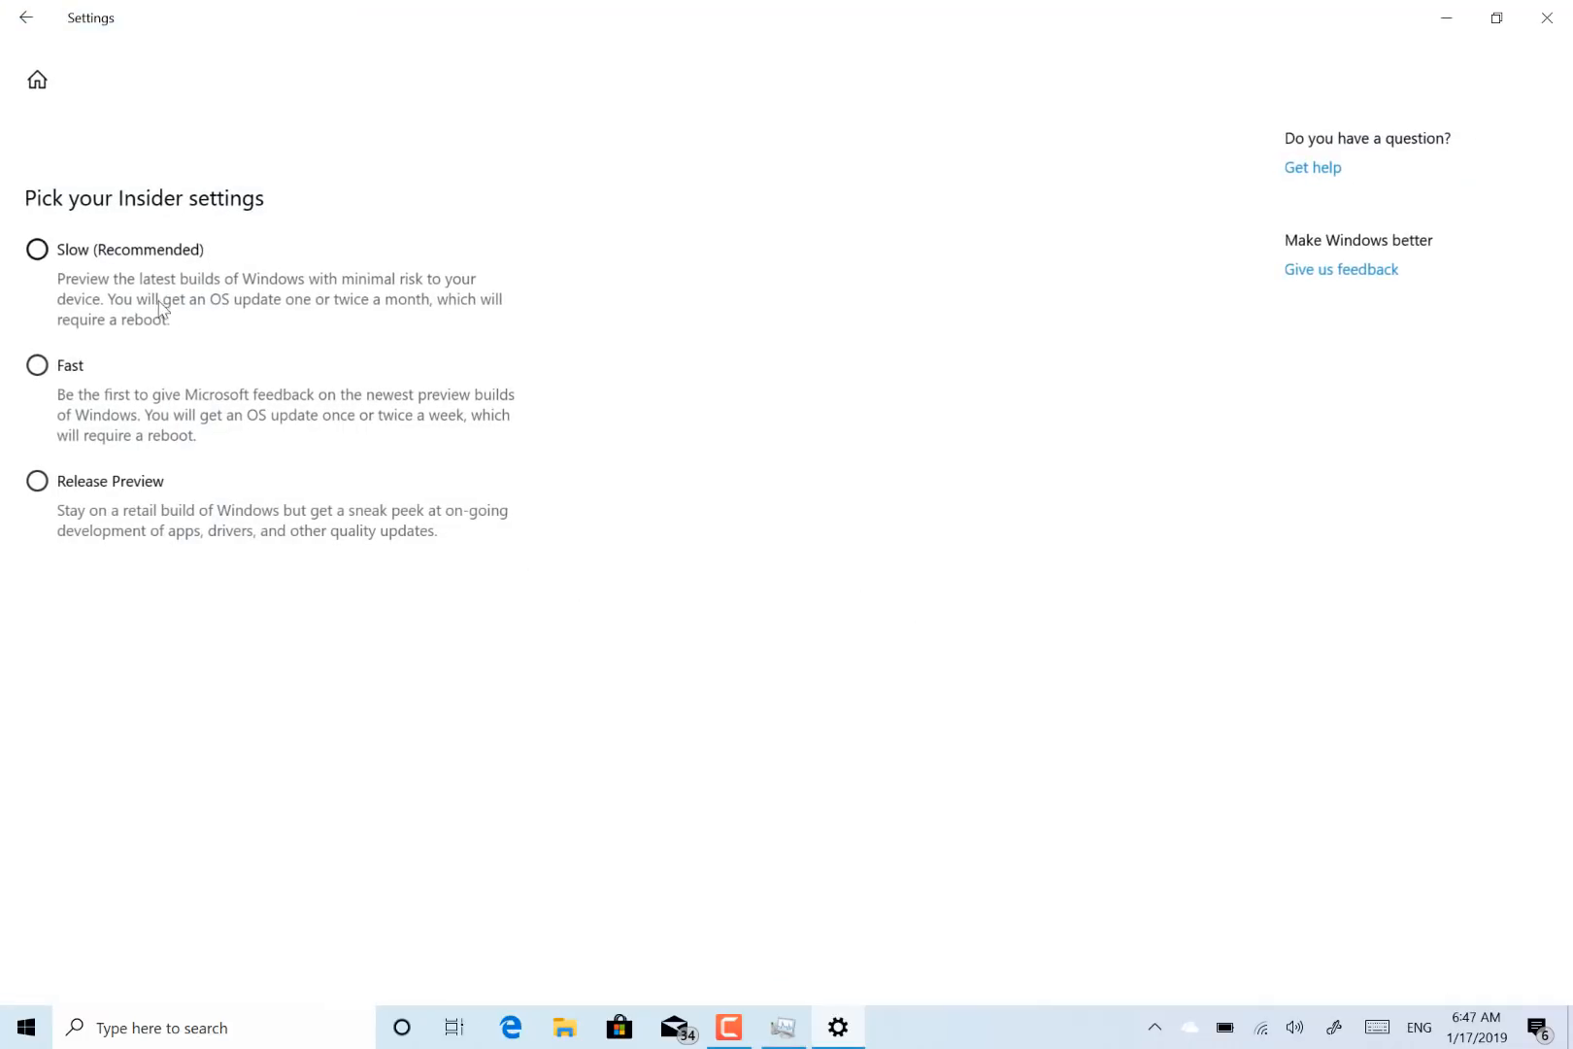
mouse_move(14, 65)
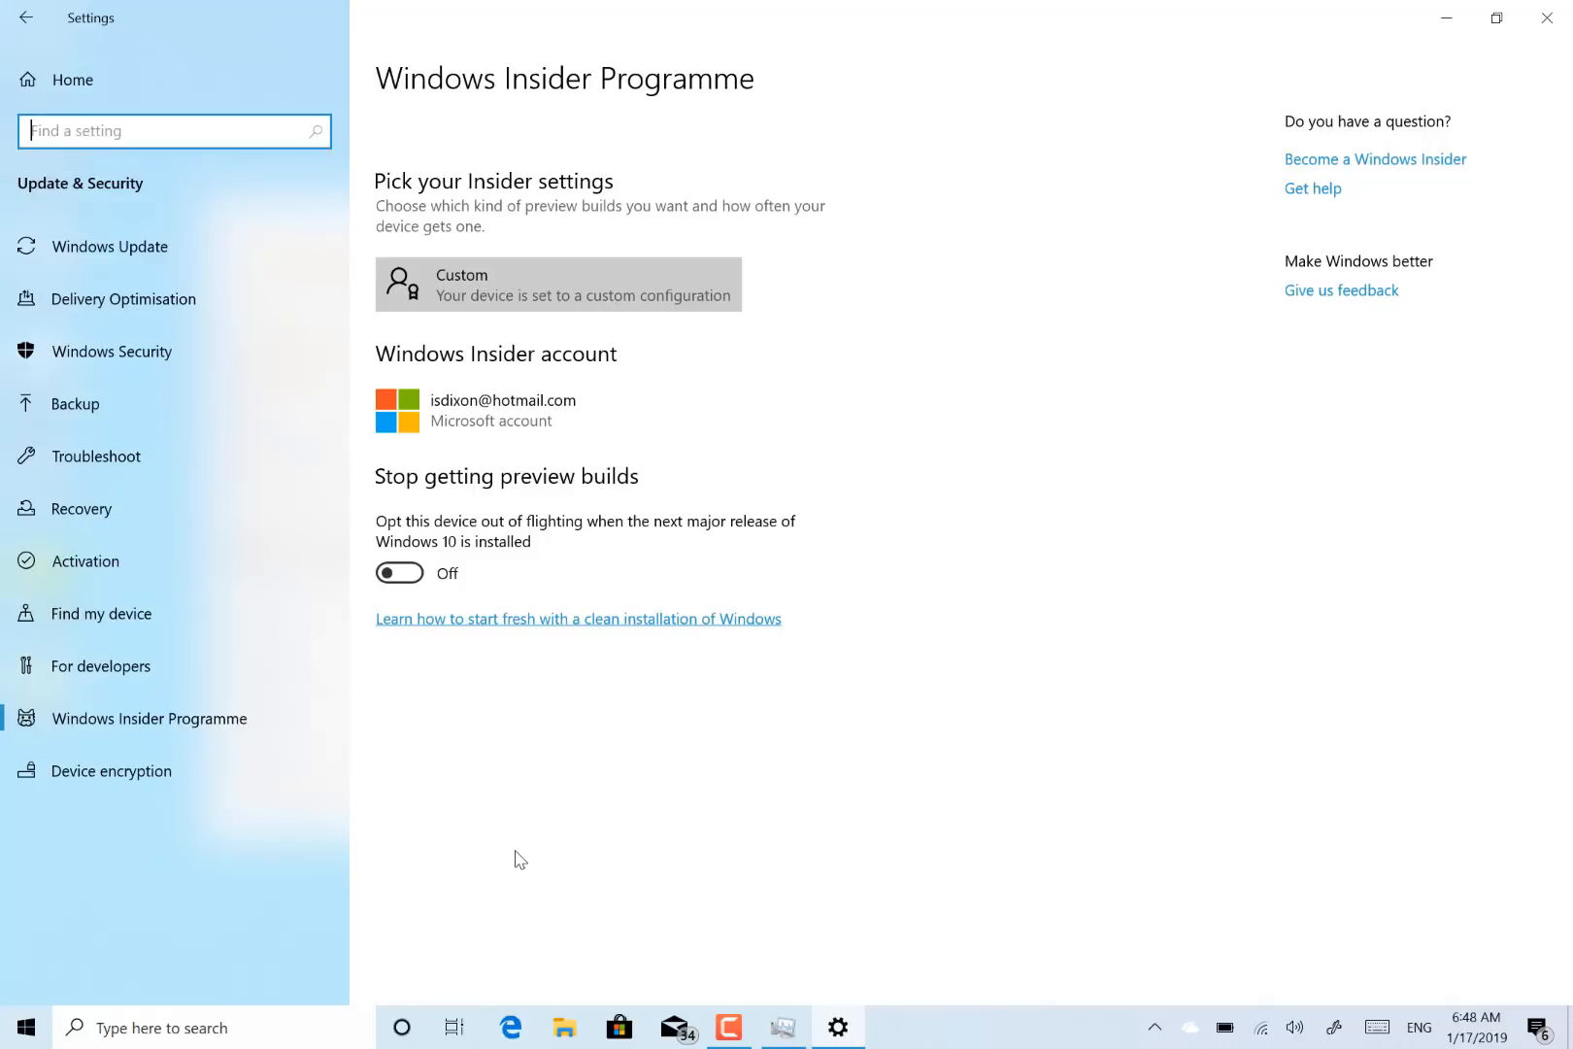
mouse_move(479, 867)
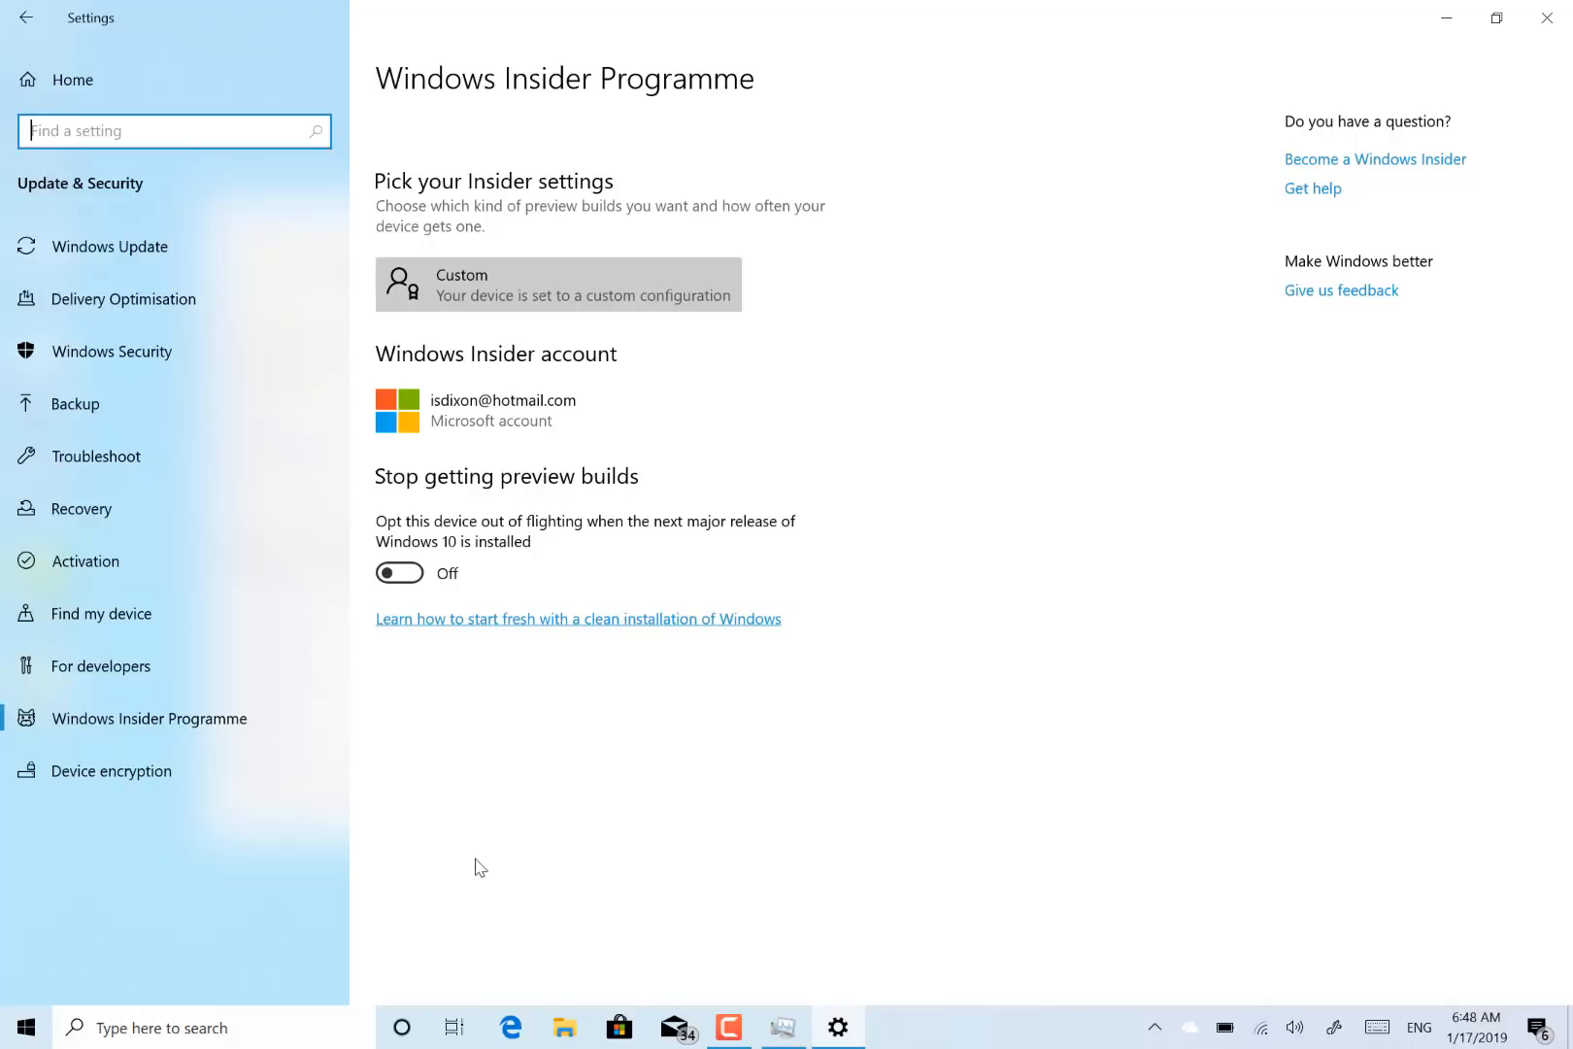
mouse_move(534, 833)
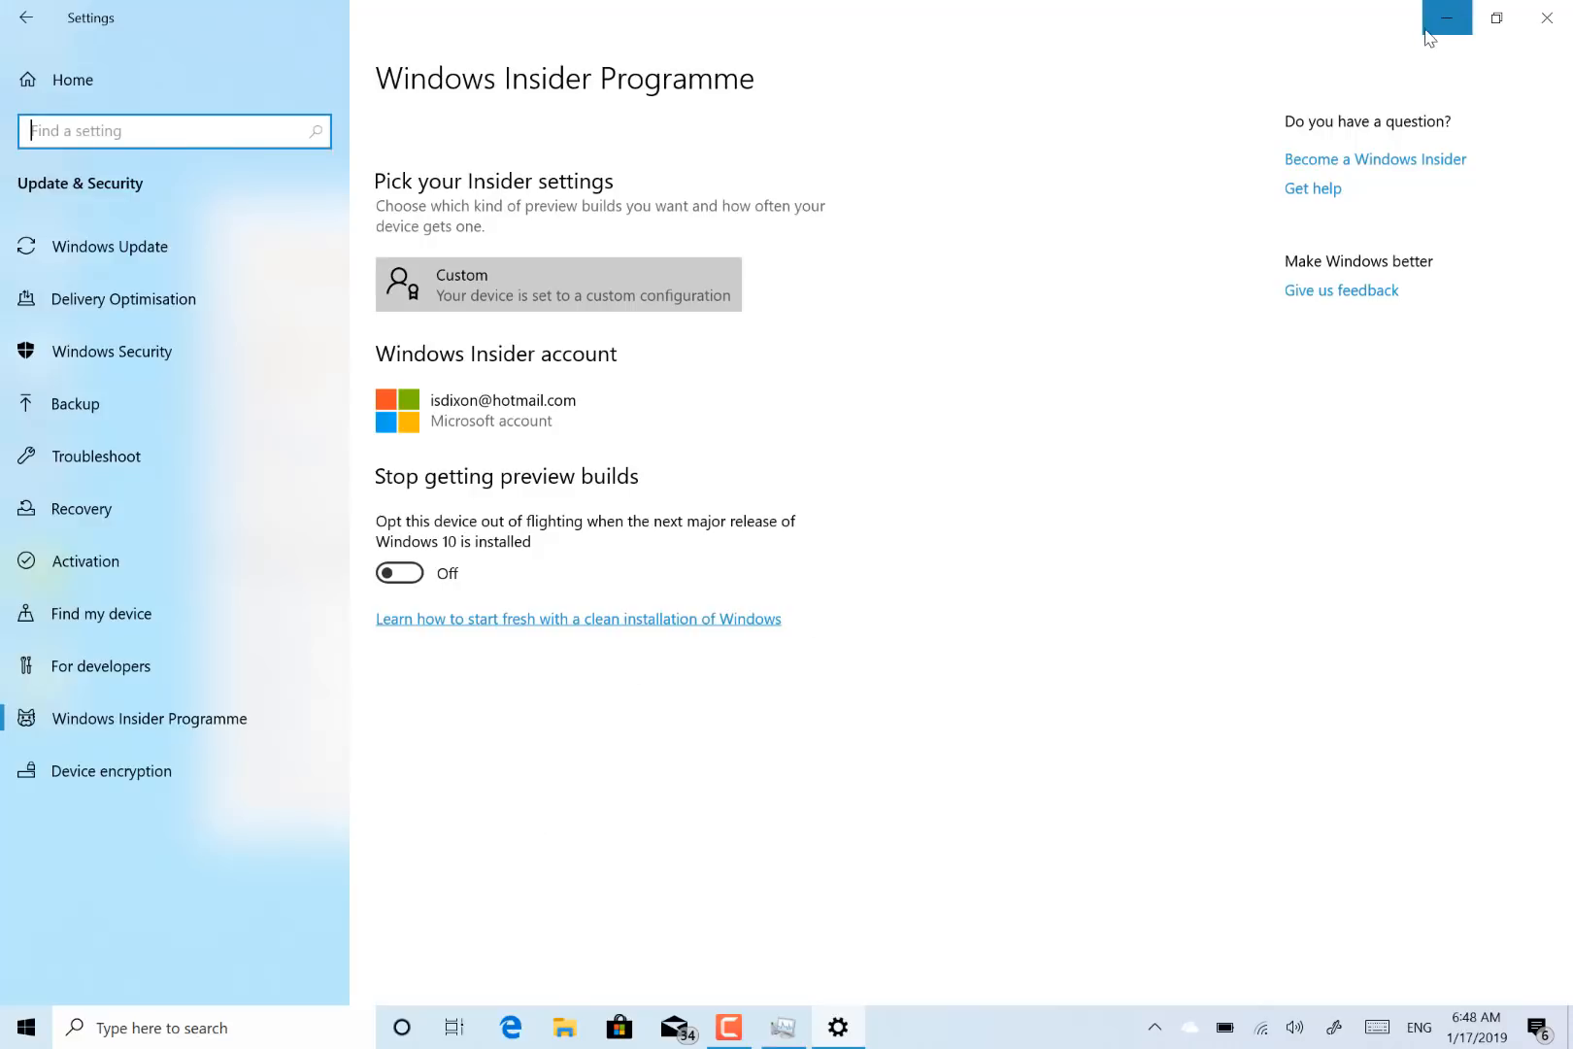
Minimise Settings and close Task Manager, leaving only the desktop.
click(1446, 18)
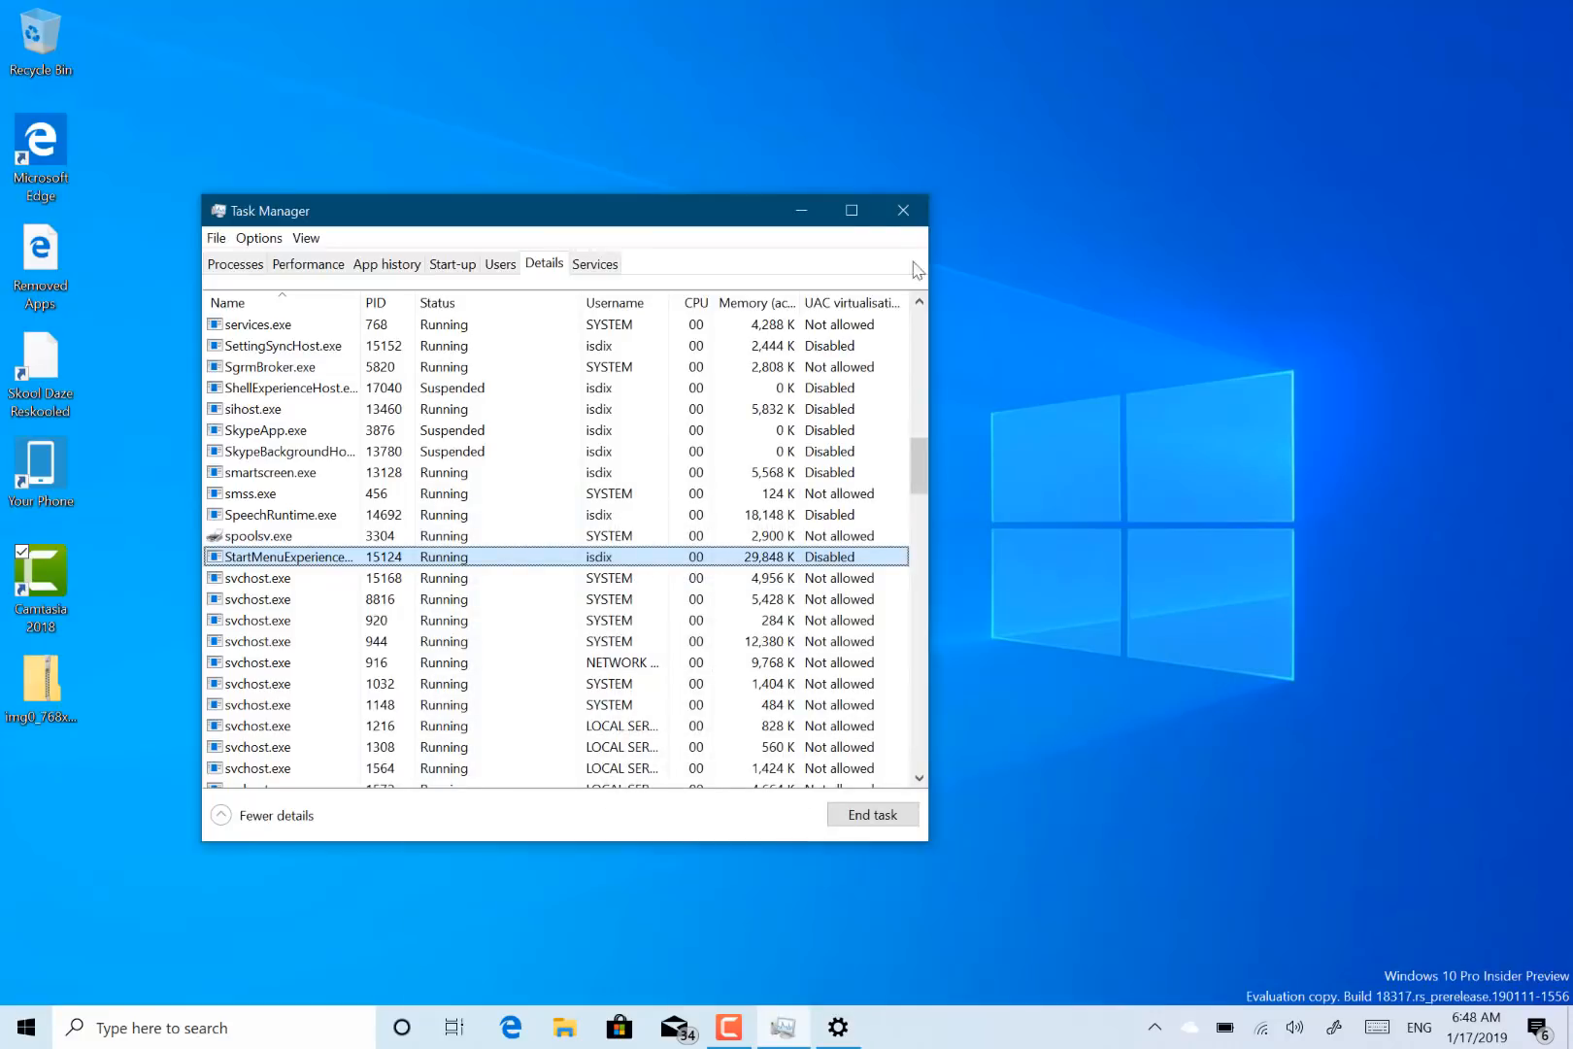
click(900, 210)
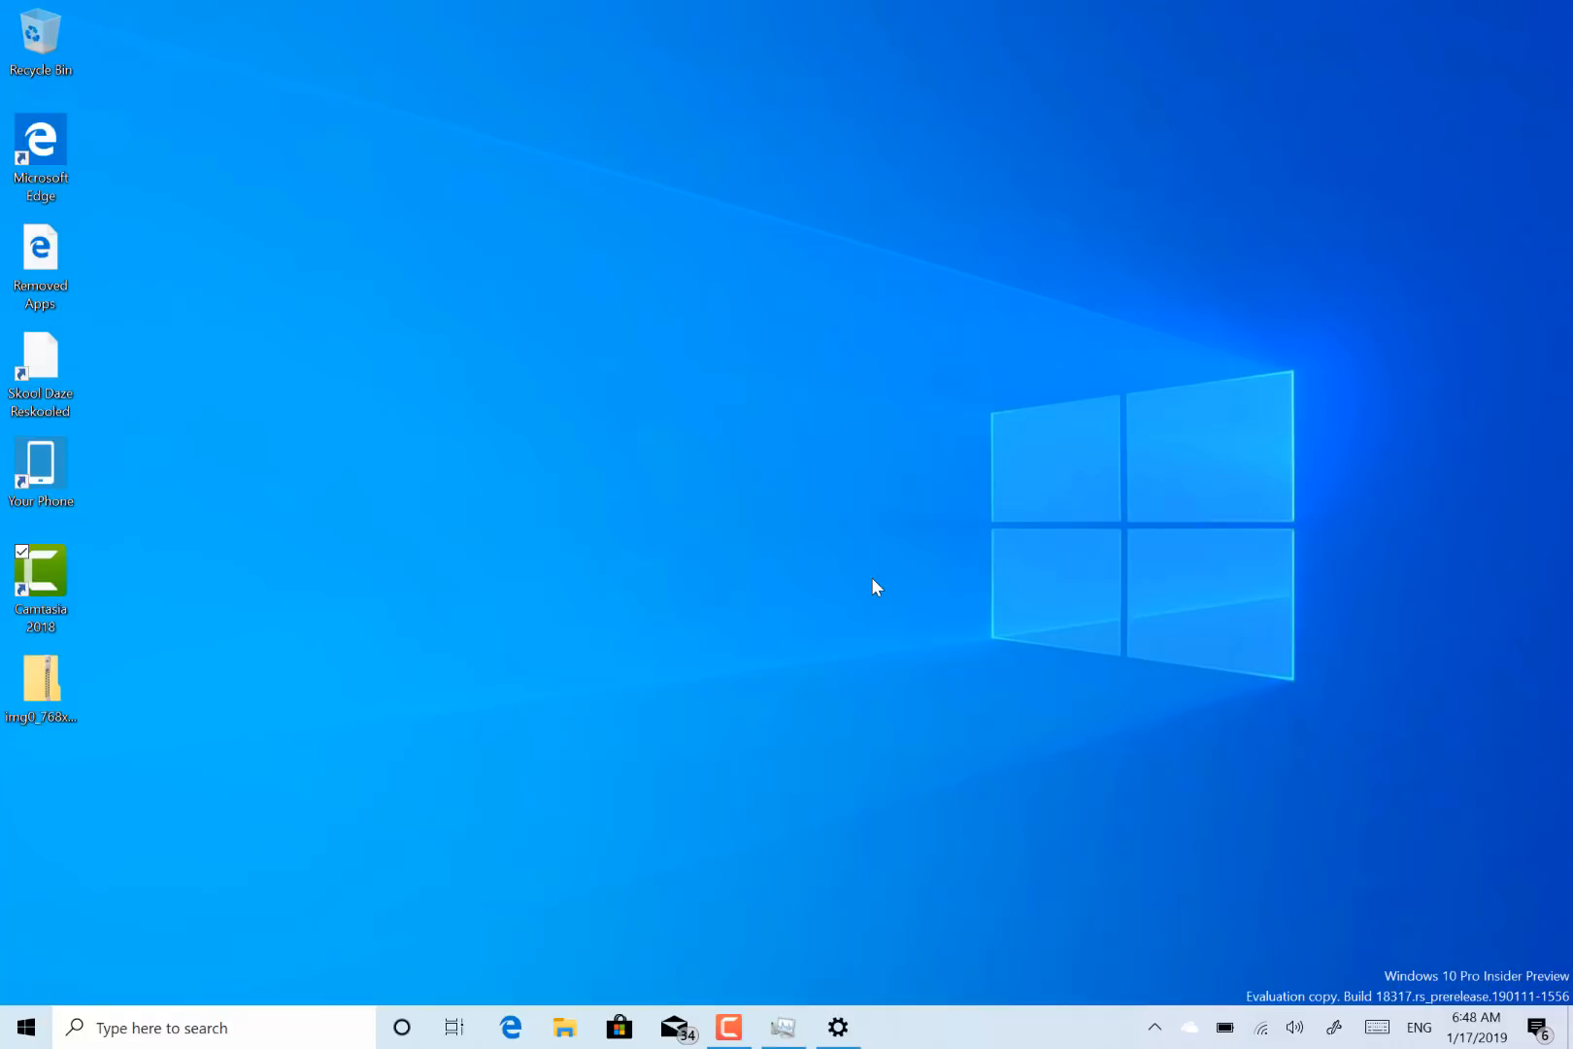
mouse_move(390, 632)
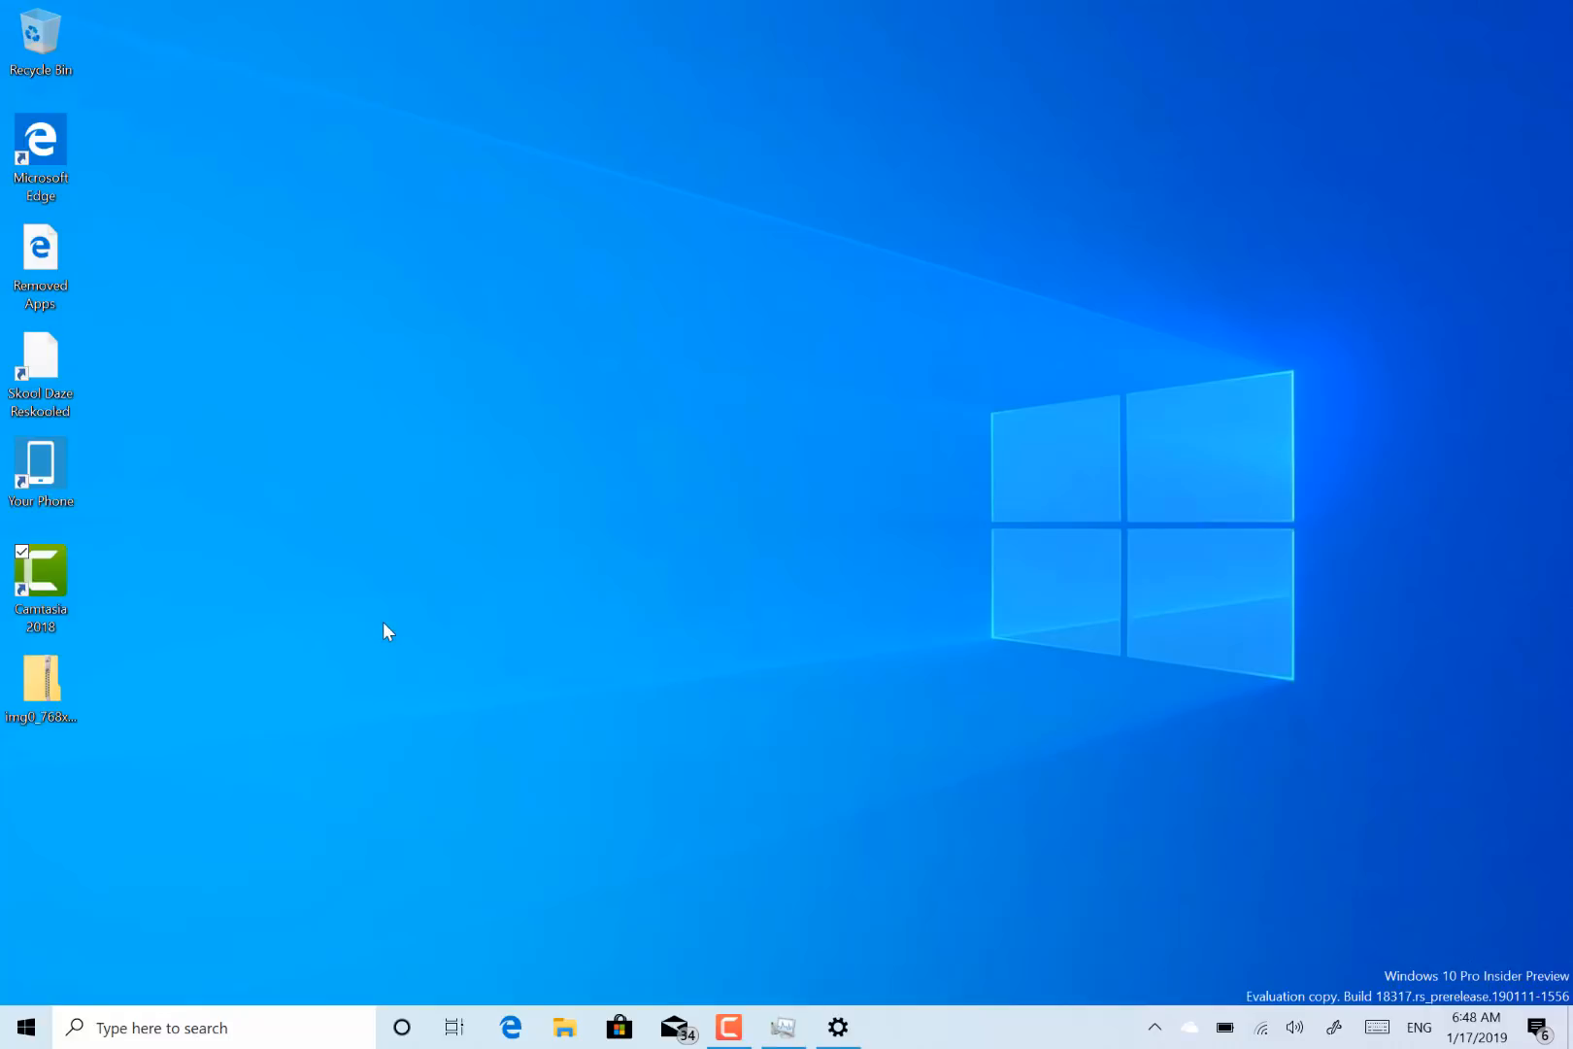
mouse_move(482, 755)
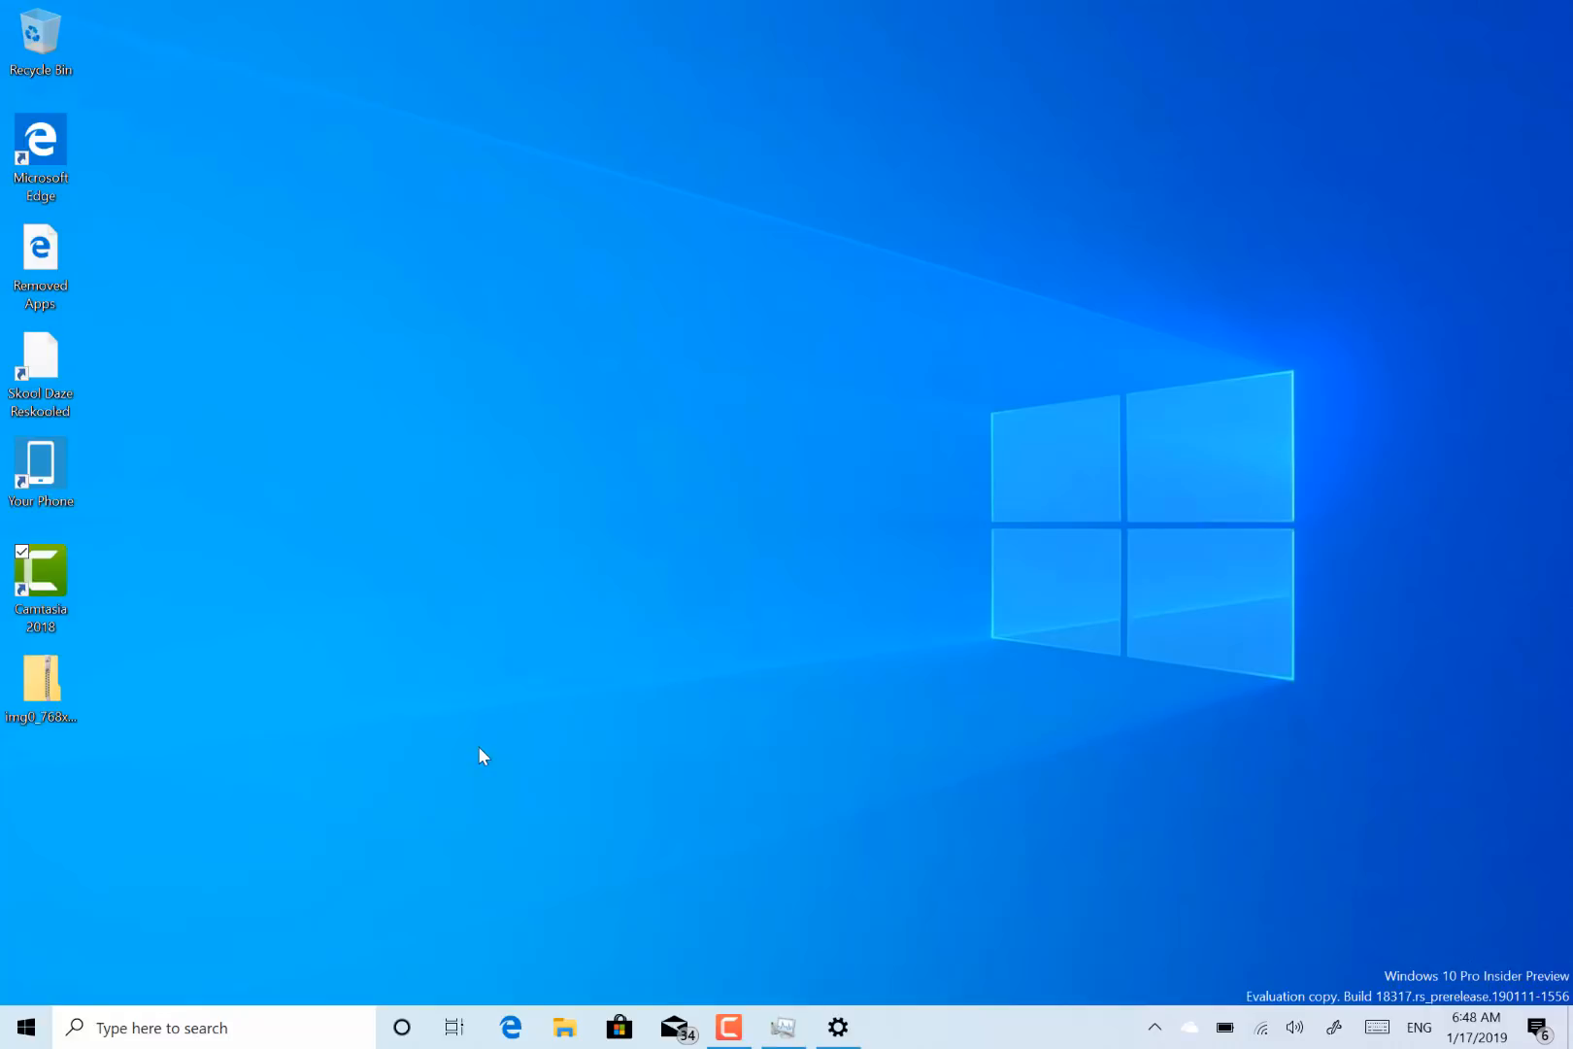
click(838, 1026)
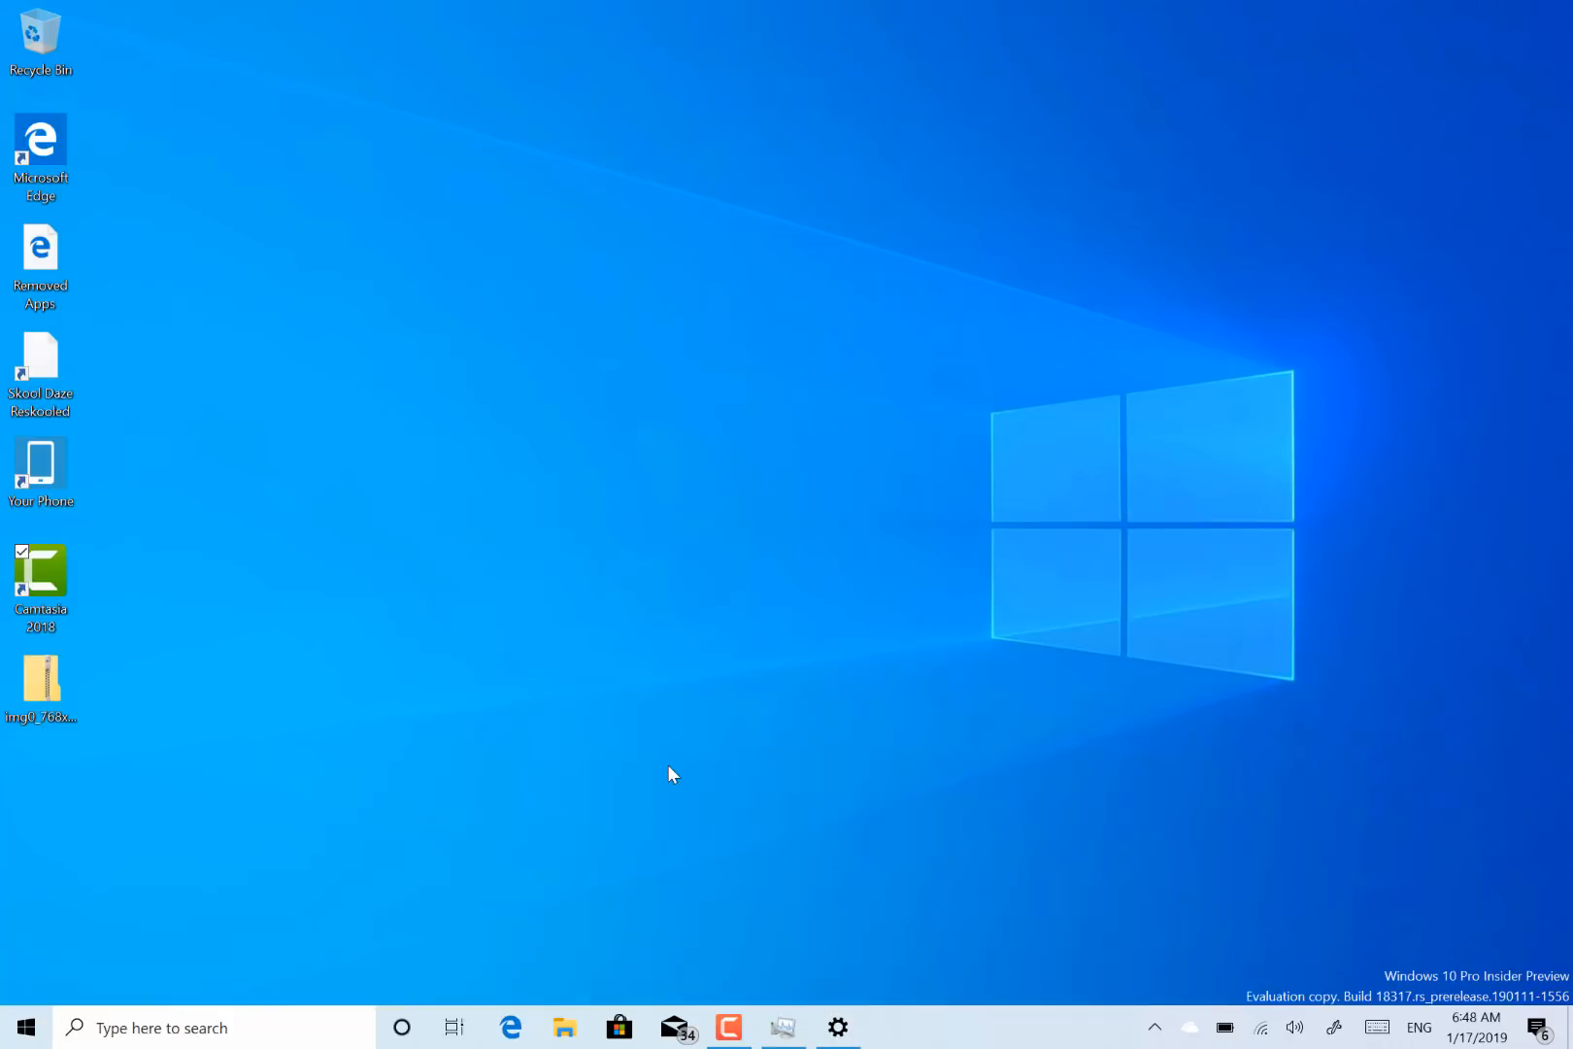
mouse_move(818, 968)
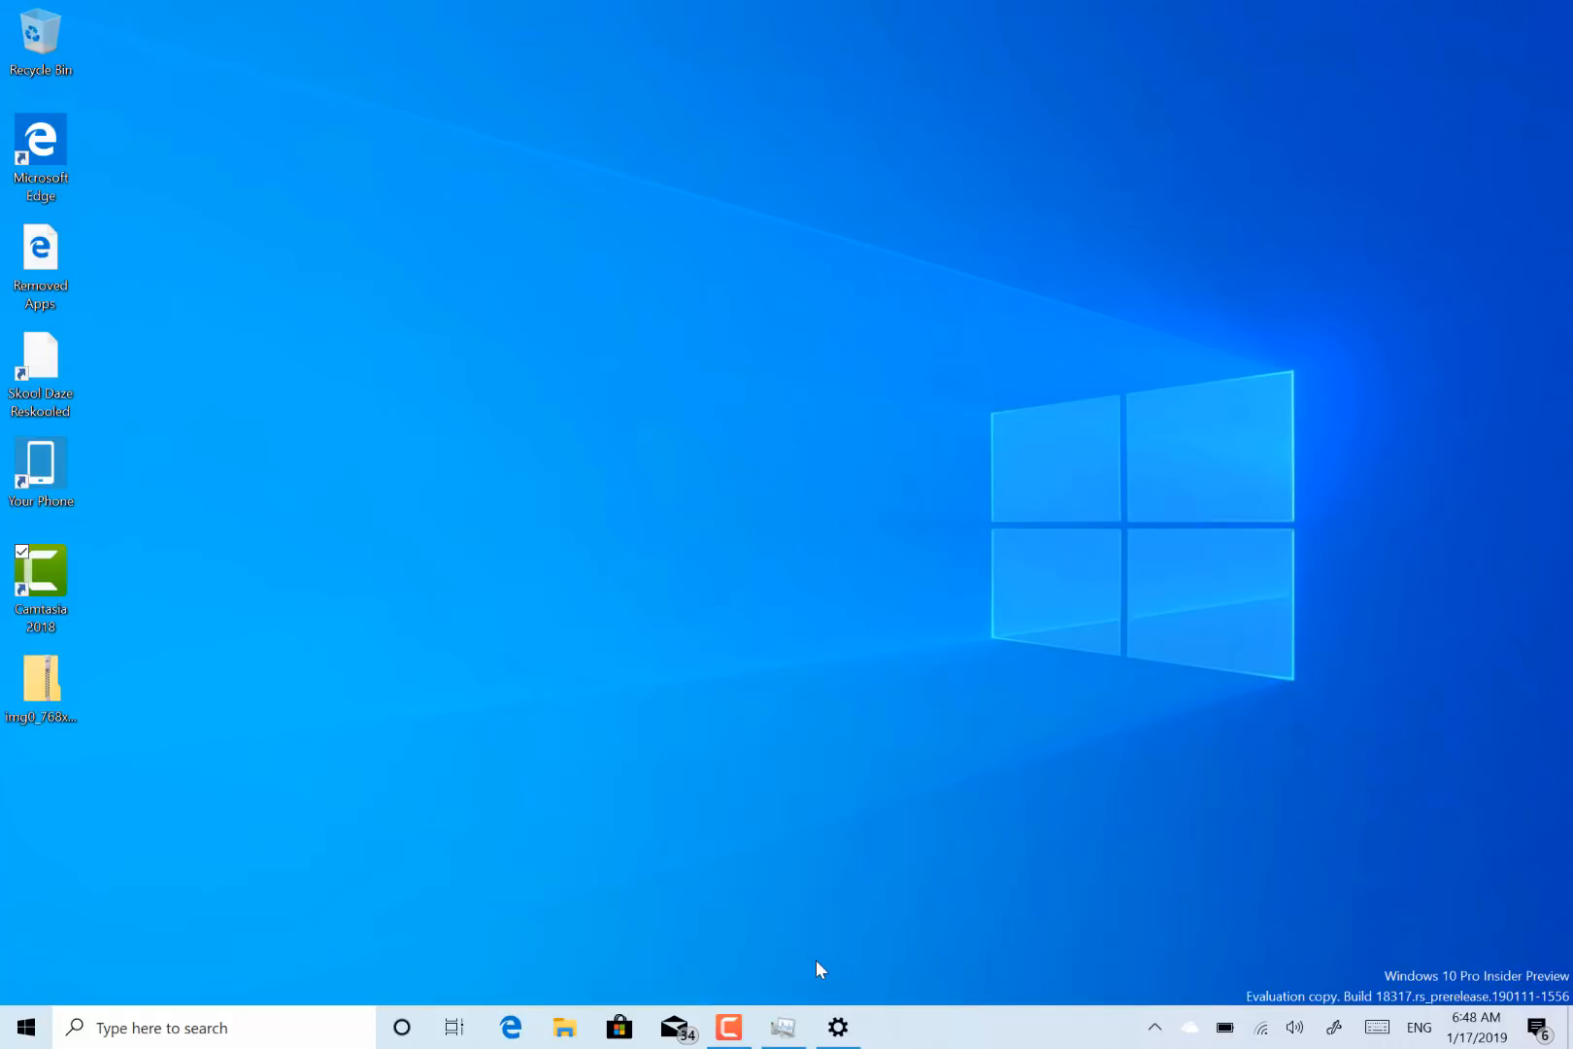